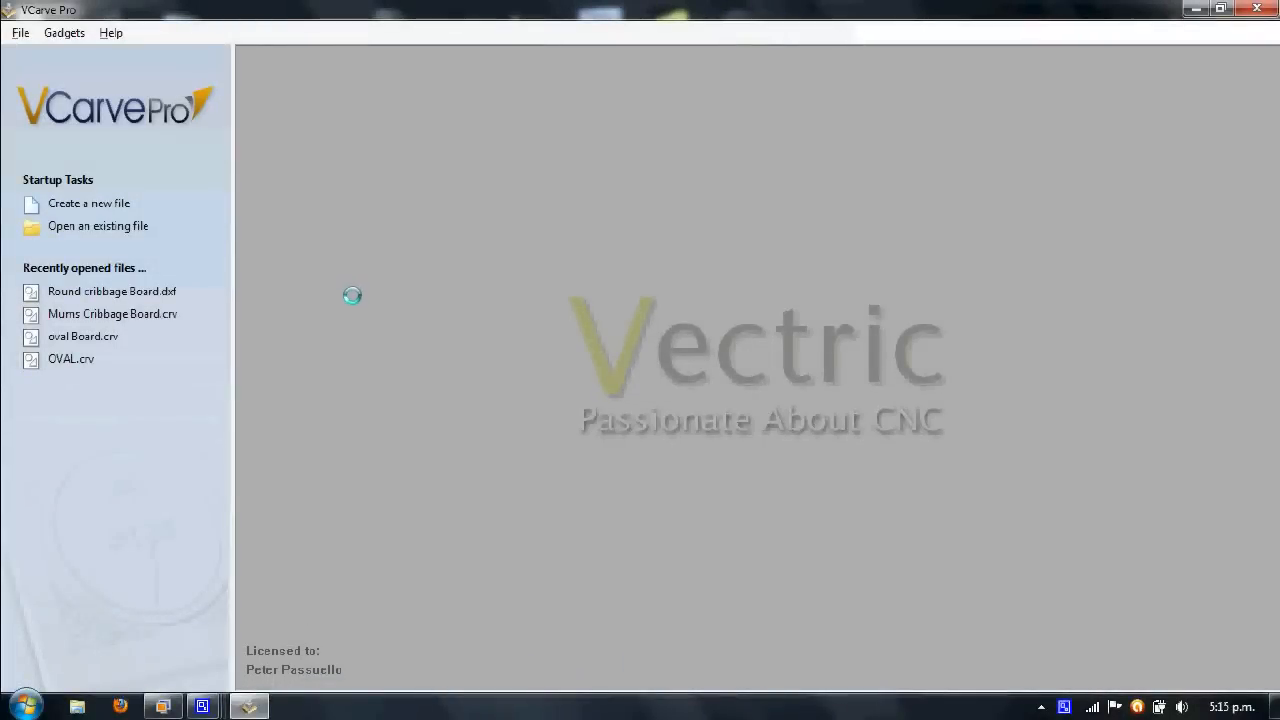
mouse_move(348, 294)
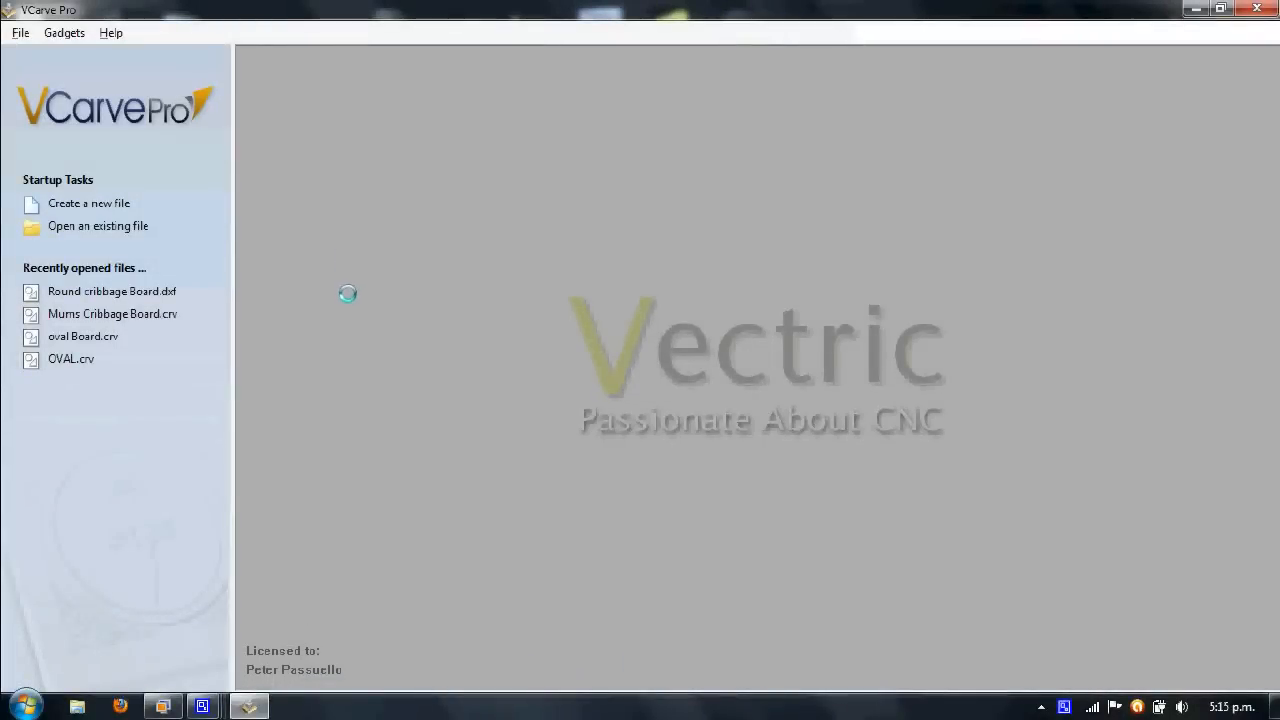
mouse_move(88, 204)
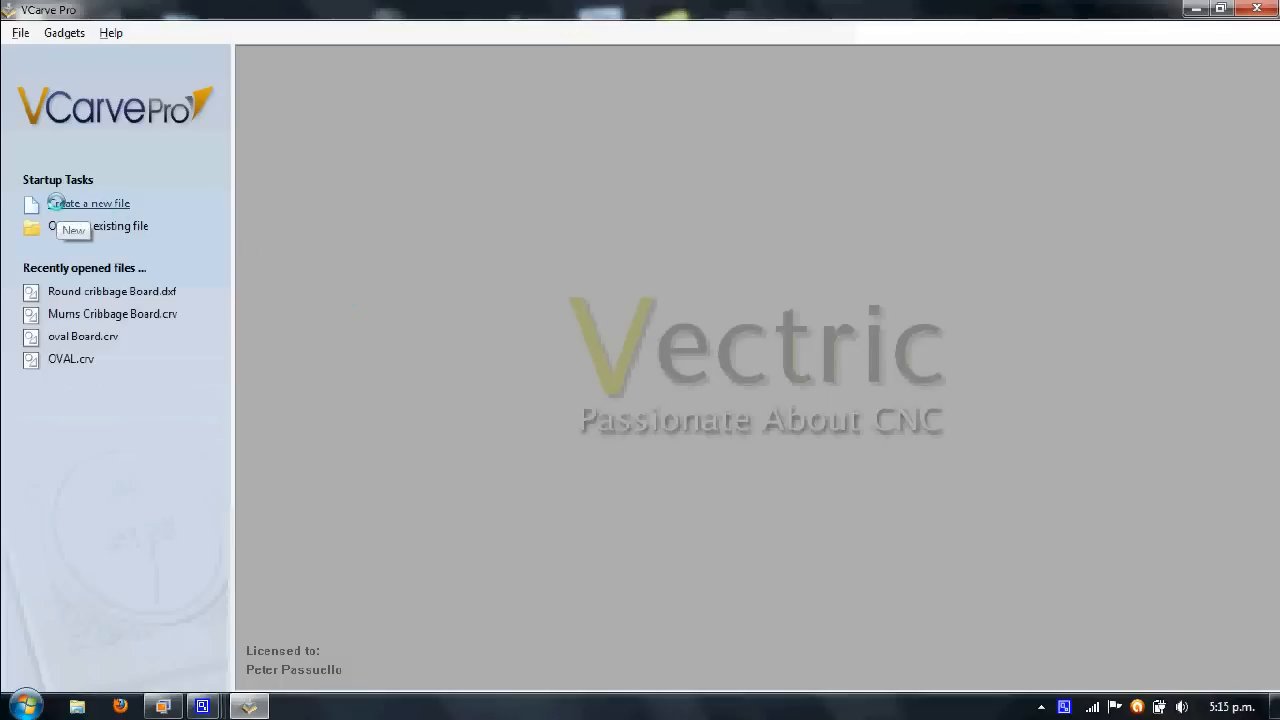
Start a new blank job from the startup screen
click(96, 204)
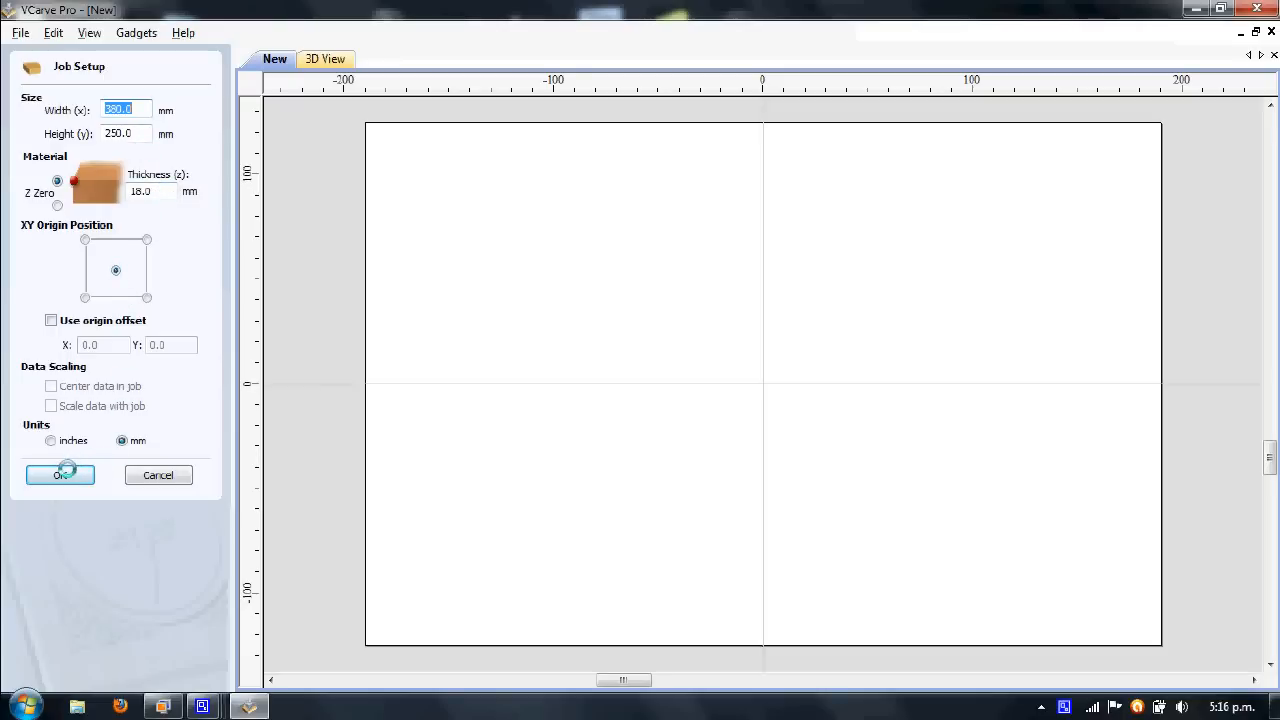
Confirm the job setup and draw a centred ellipse 370 mm wide by 240 mm tall
click(60, 476)
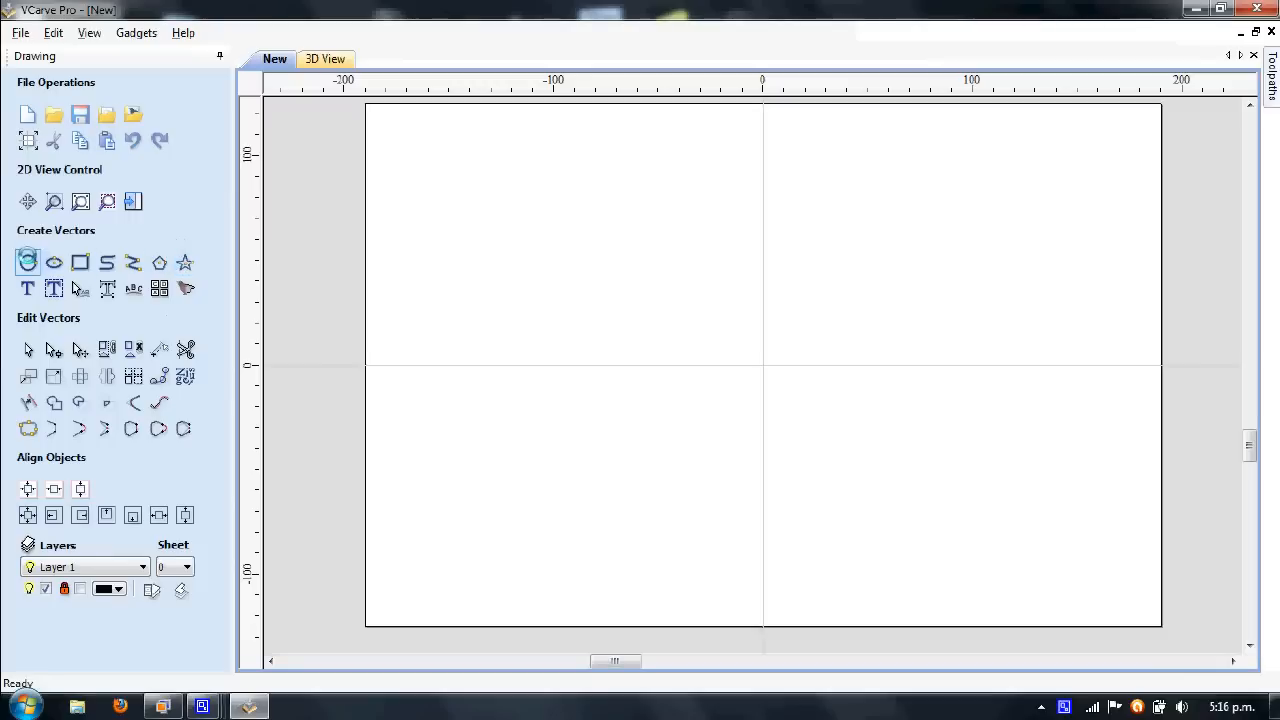
click(28, 262)
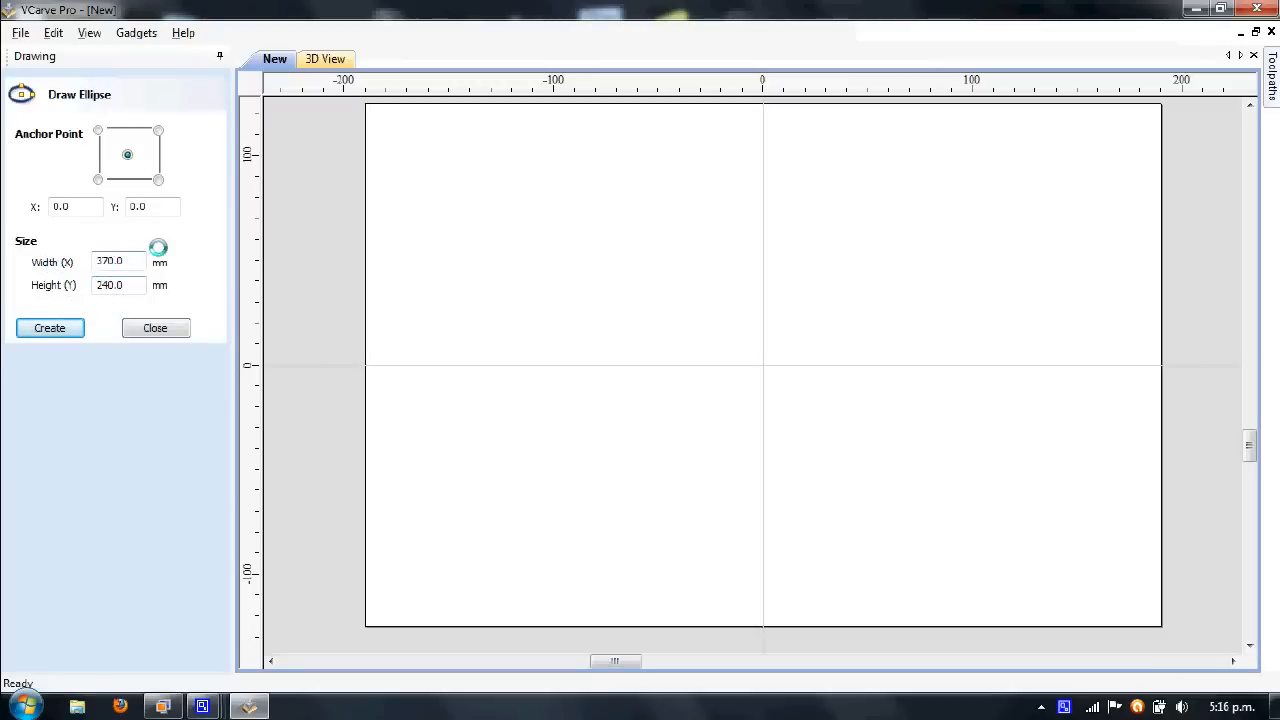
click(128, 154)
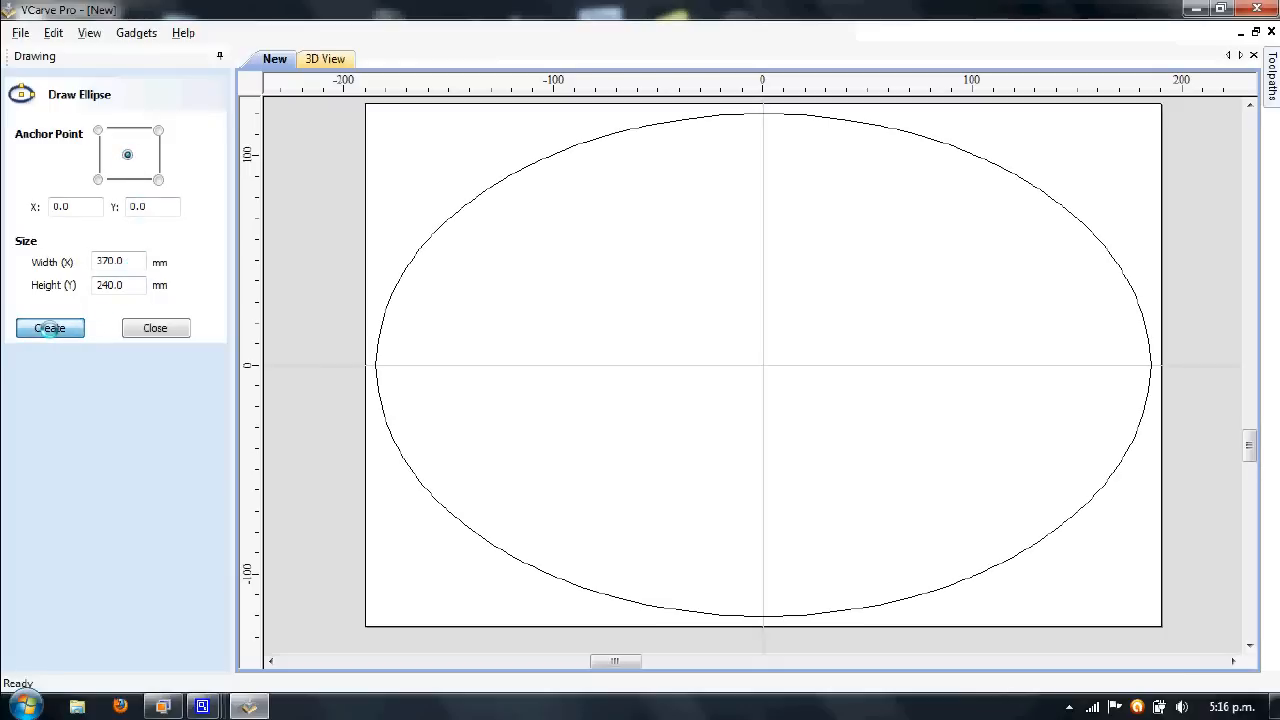
click(154, 328)
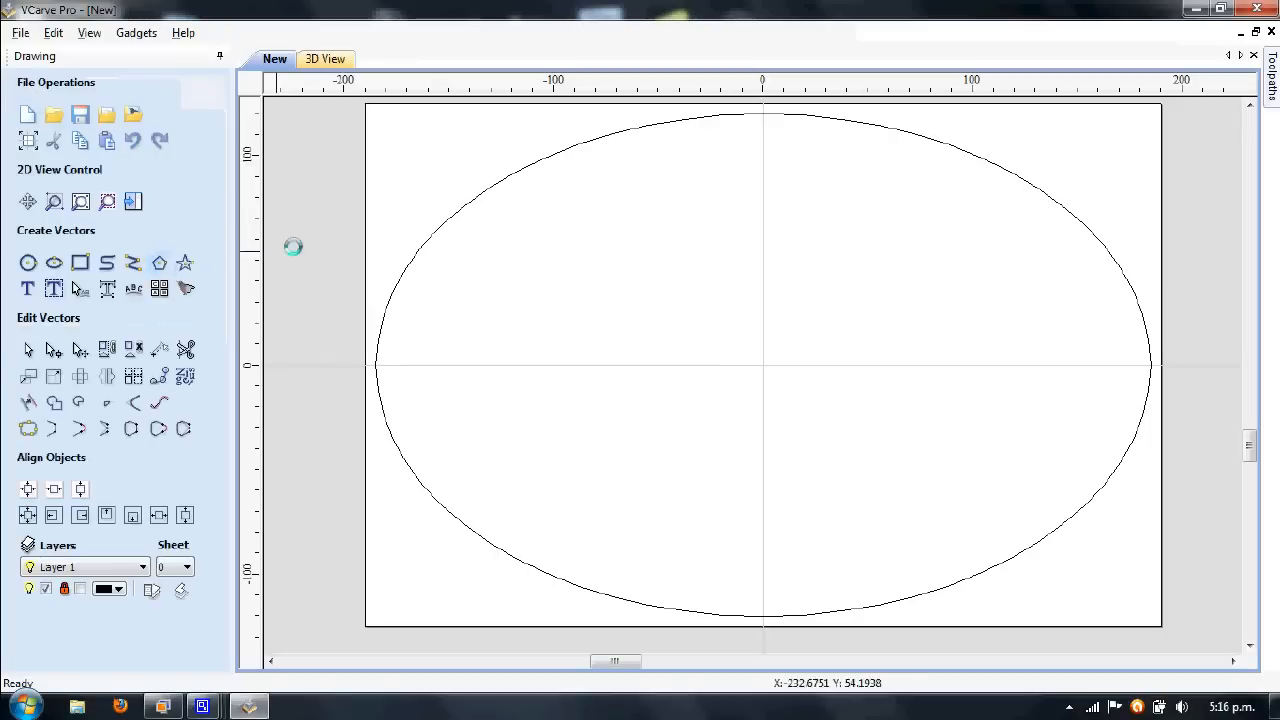
mouse_move(764, 114)
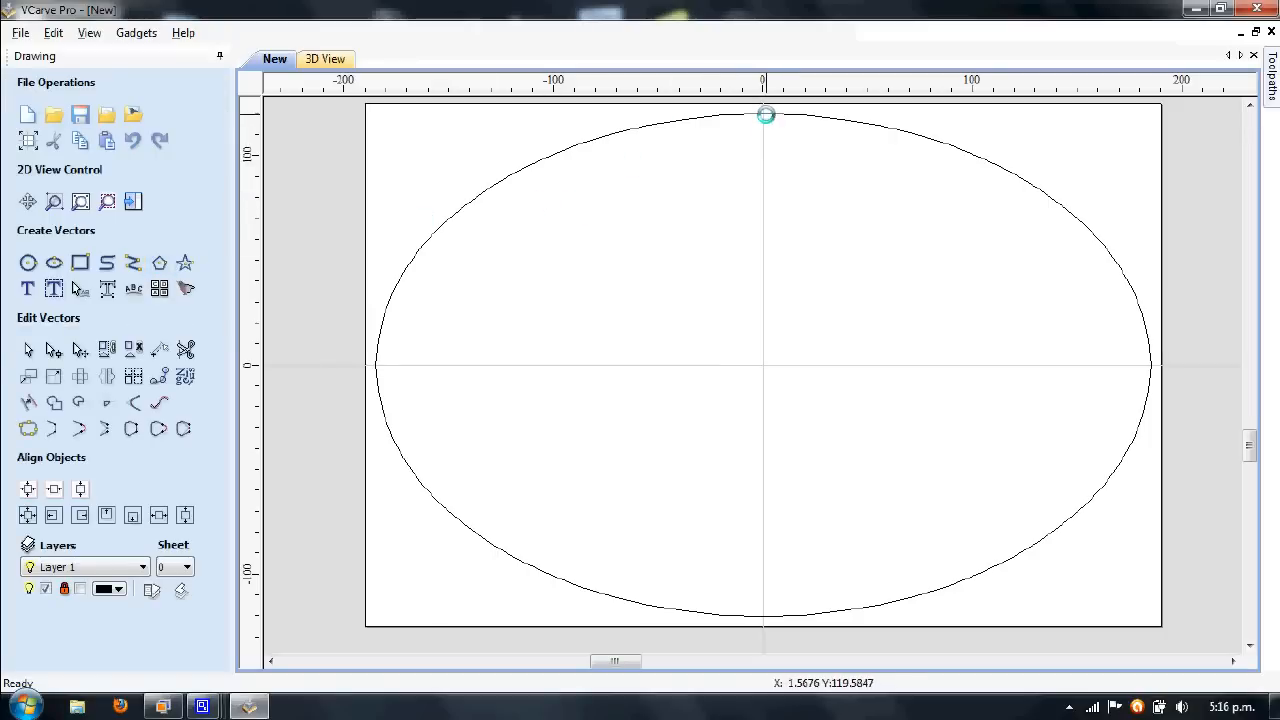
Select the ellipse and offset it inwards by 15 mm to make a second concentric ellipse
click(636, 218)
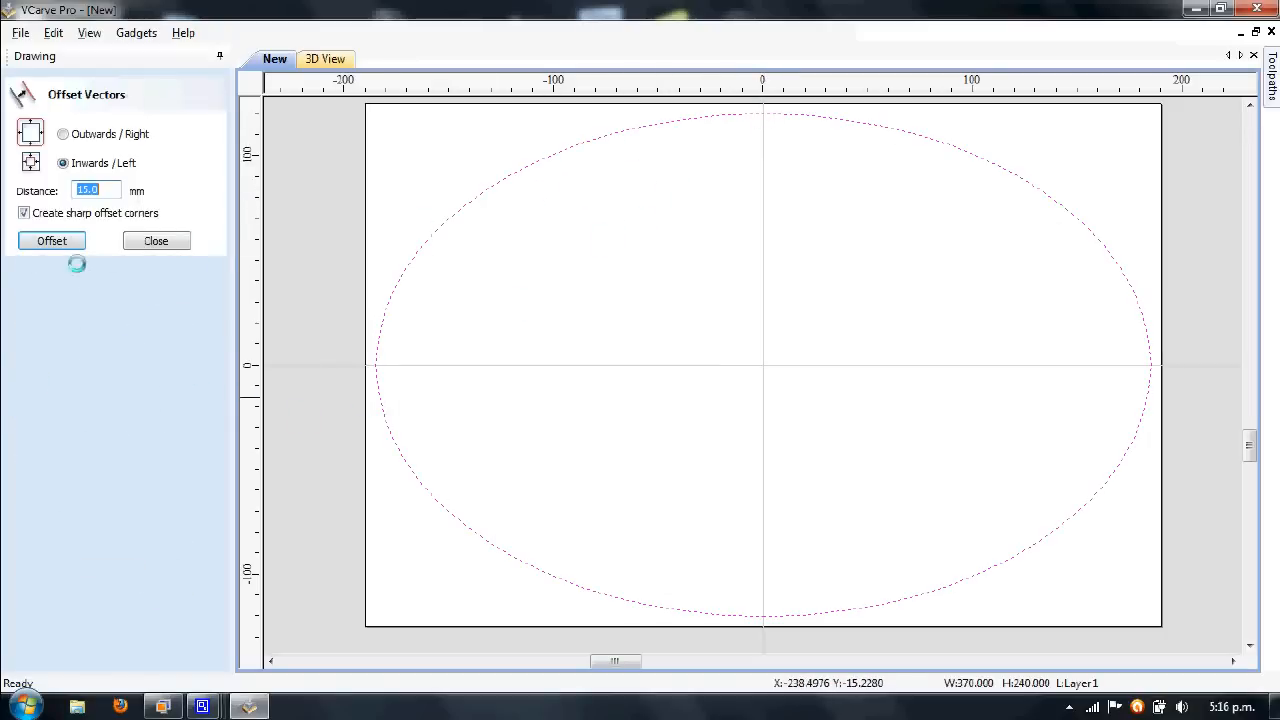
click(52, 240)
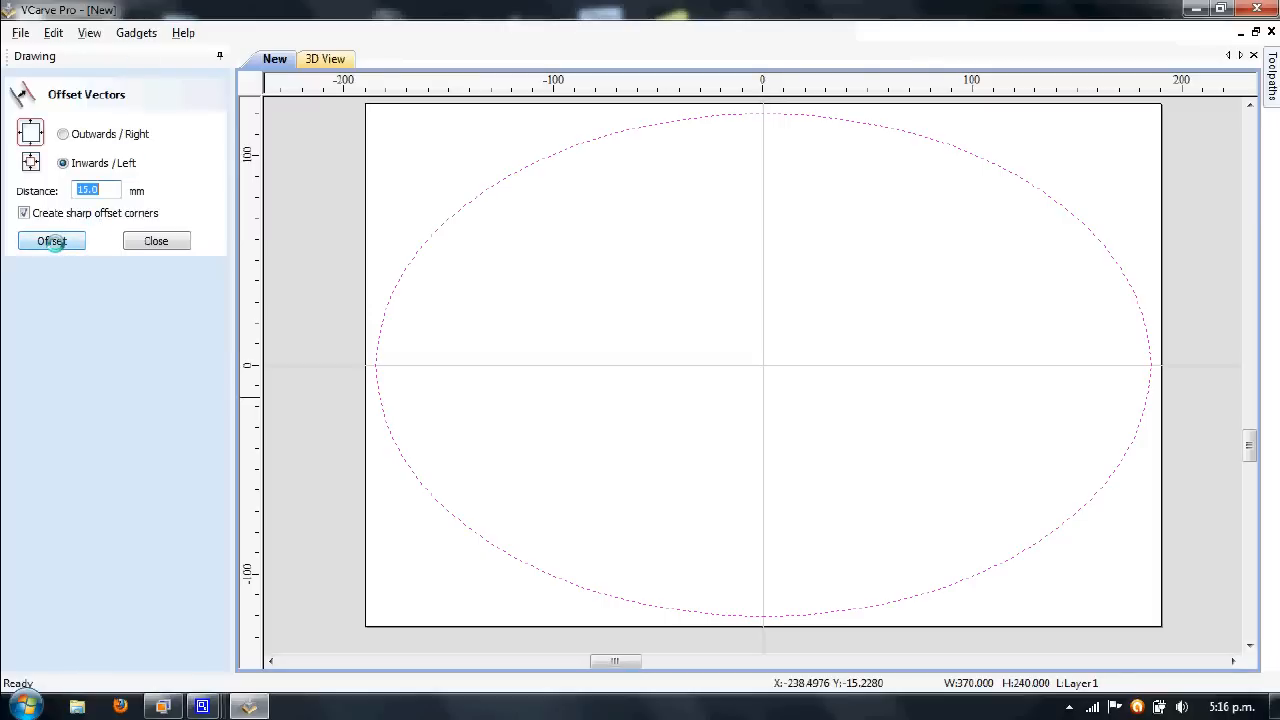
click(52, 240)
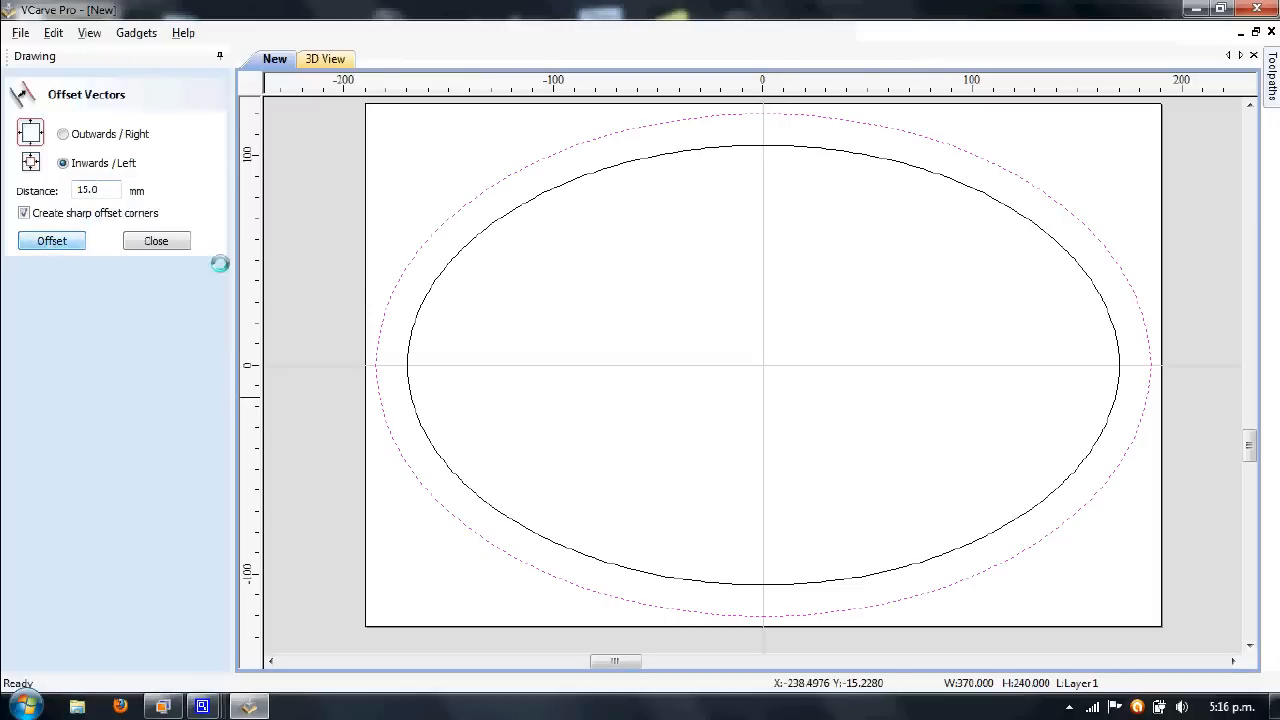
click(156, 240)
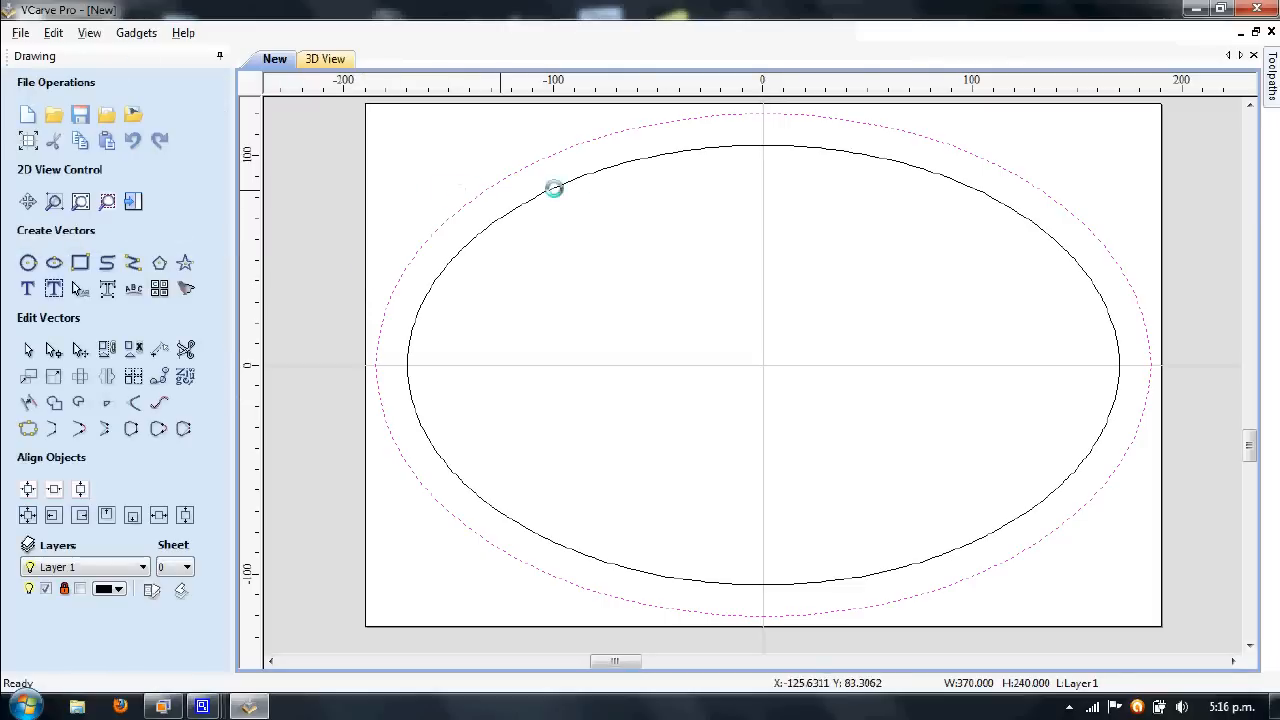
mouse_move(804, 140)
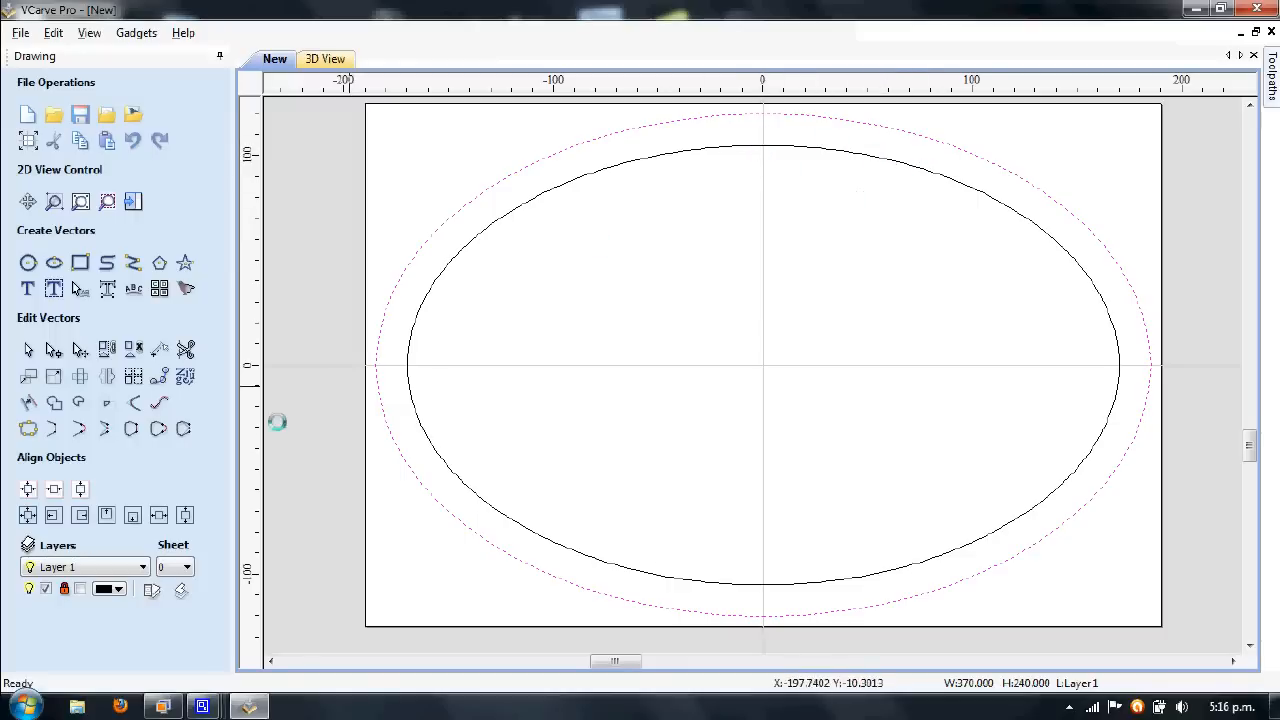
click(28, 262)
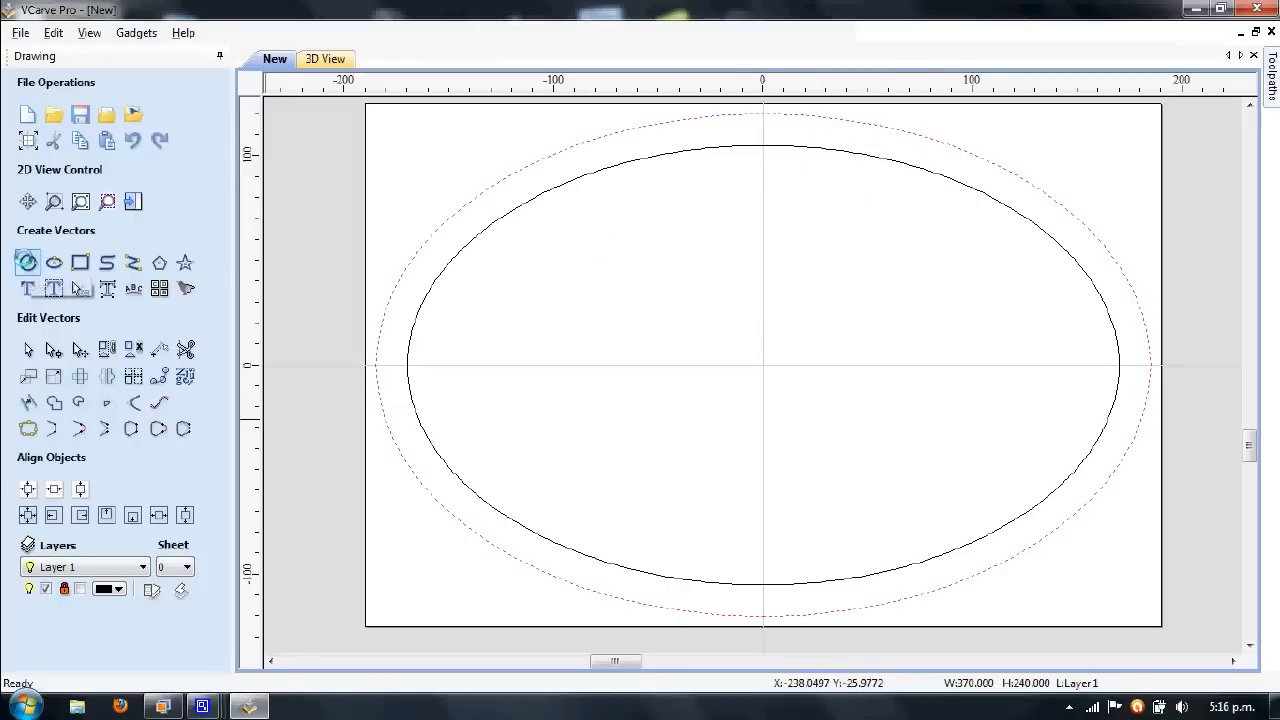
Draw two 3.2 mm circles at X 0 with Y 100 and Y 110 on the centreline
click(28, 262)
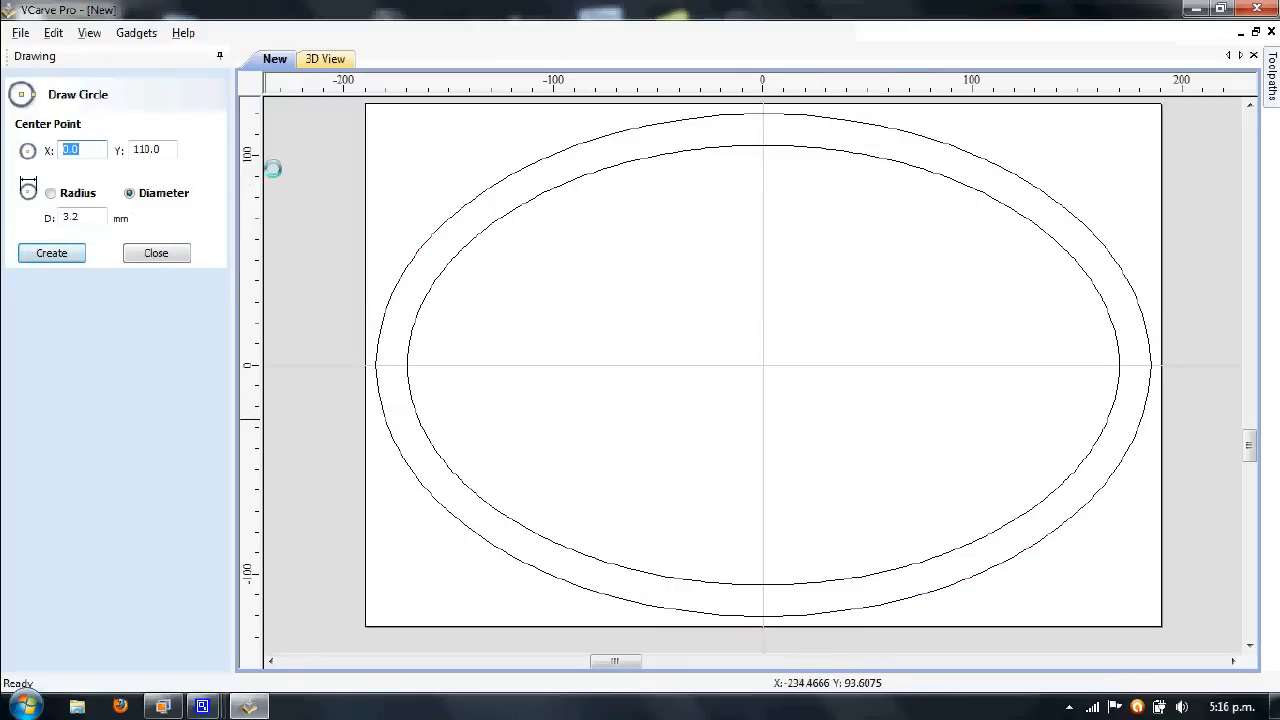
mouse_move(760, 148)
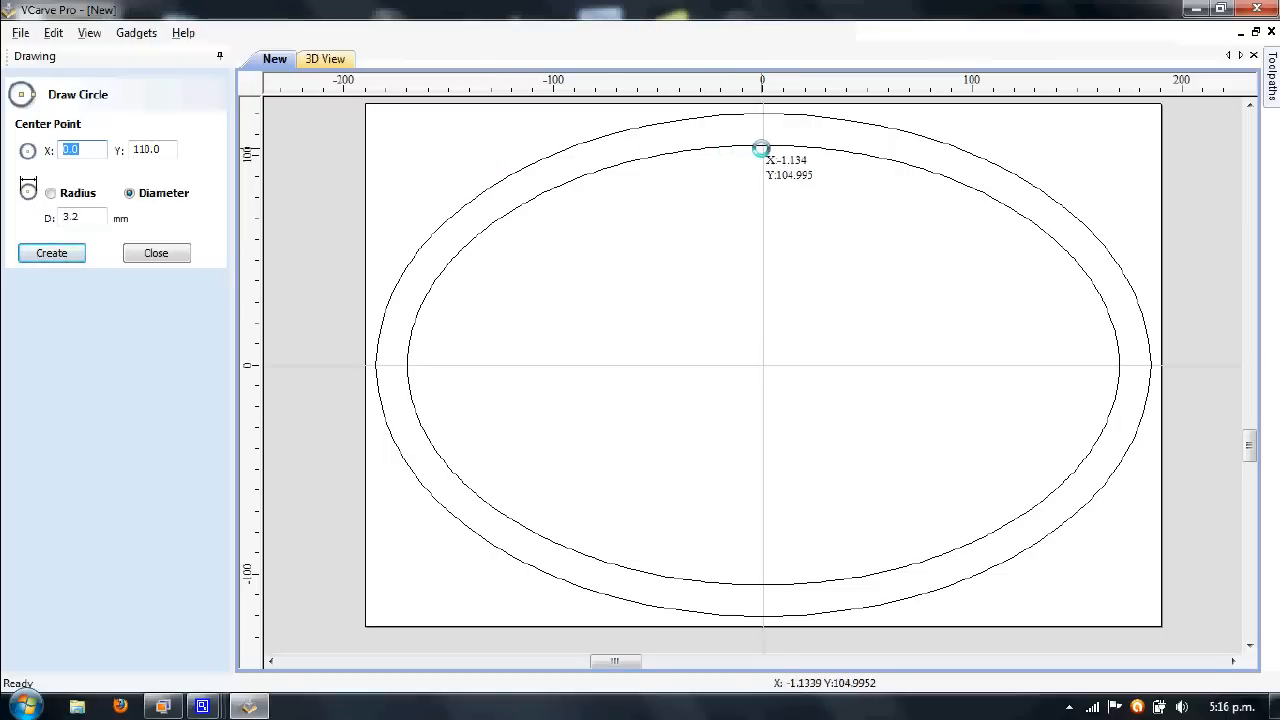
mouse_move(762, 148)
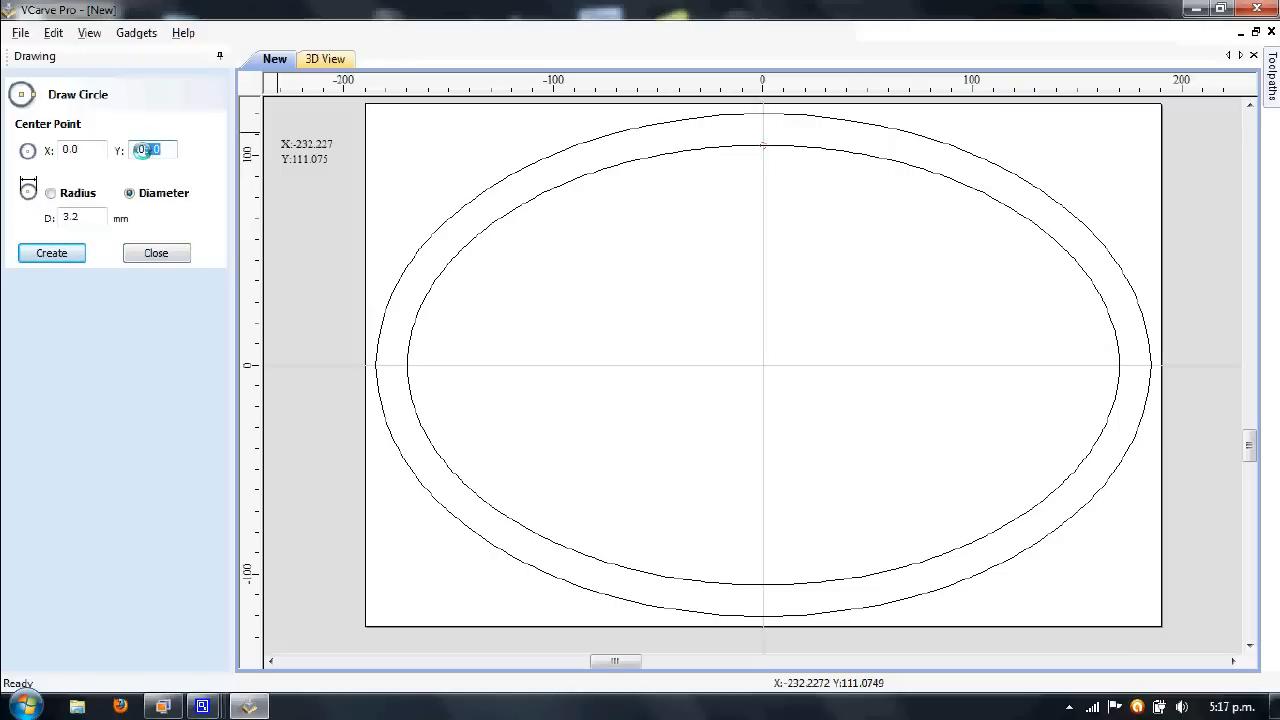
text(100)
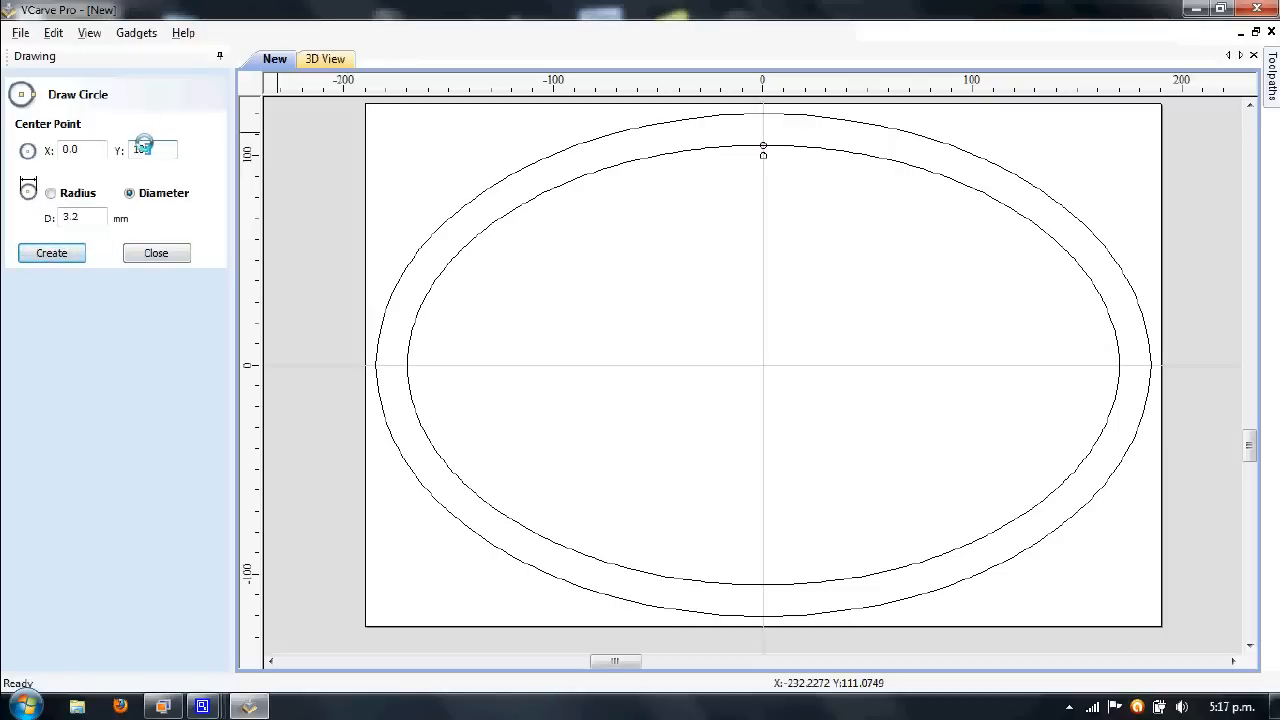
text(110)
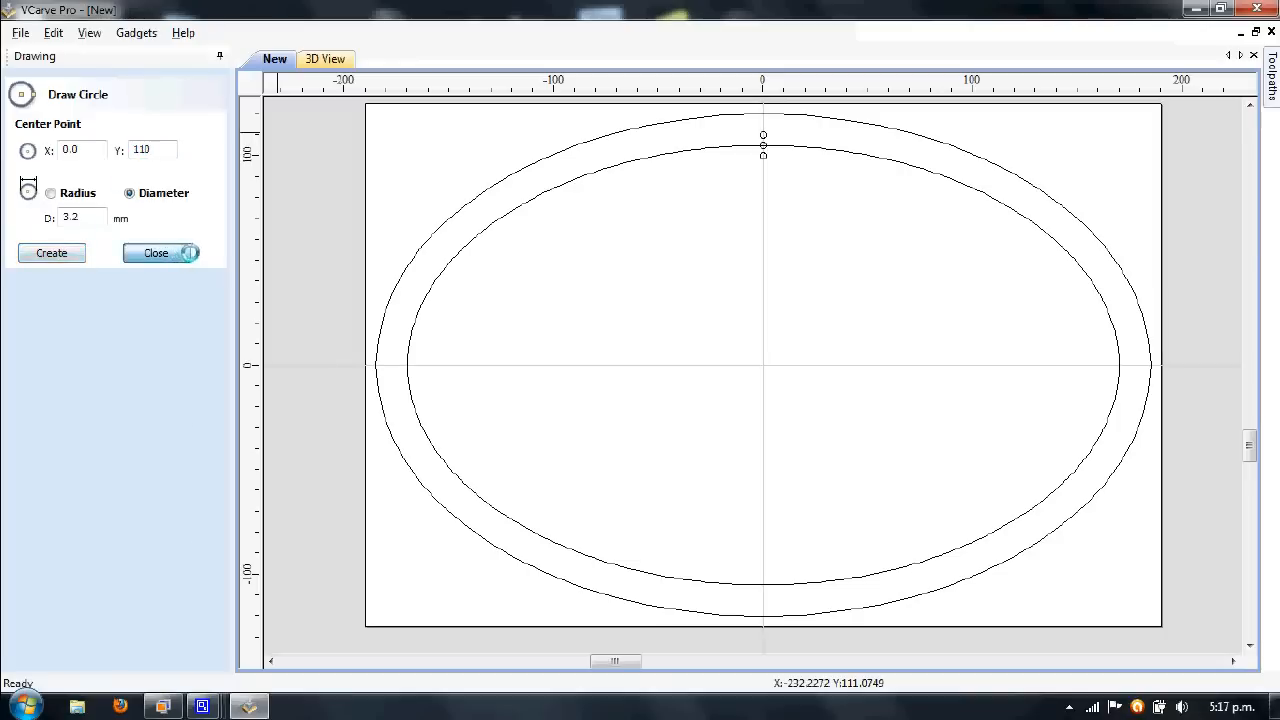
click(156, 252)
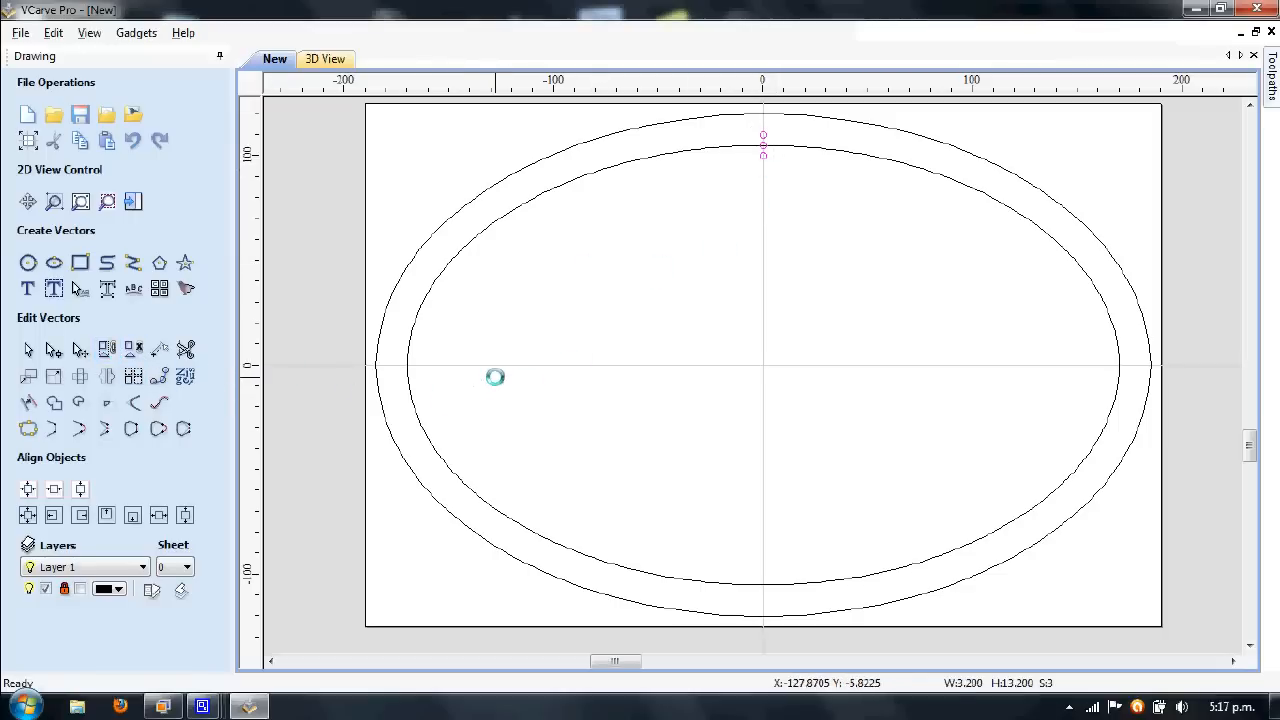
mouse_move(432, 356)
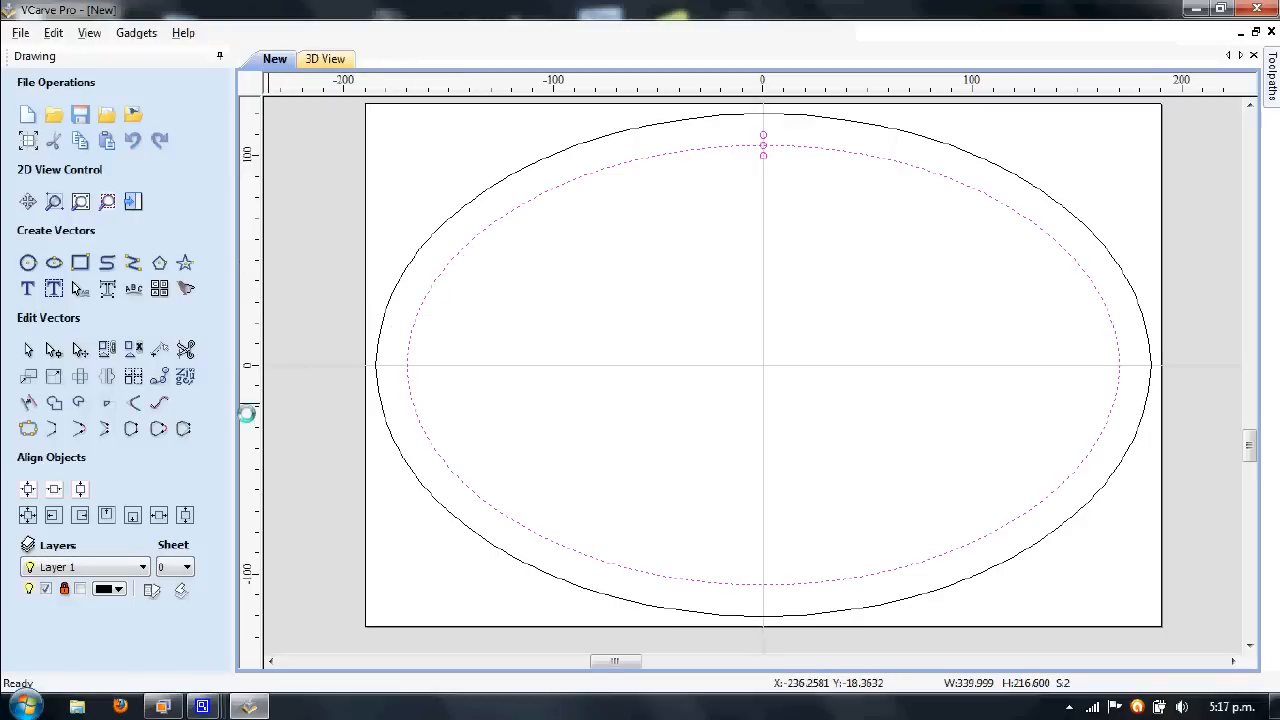
mouse_move(160, 376)
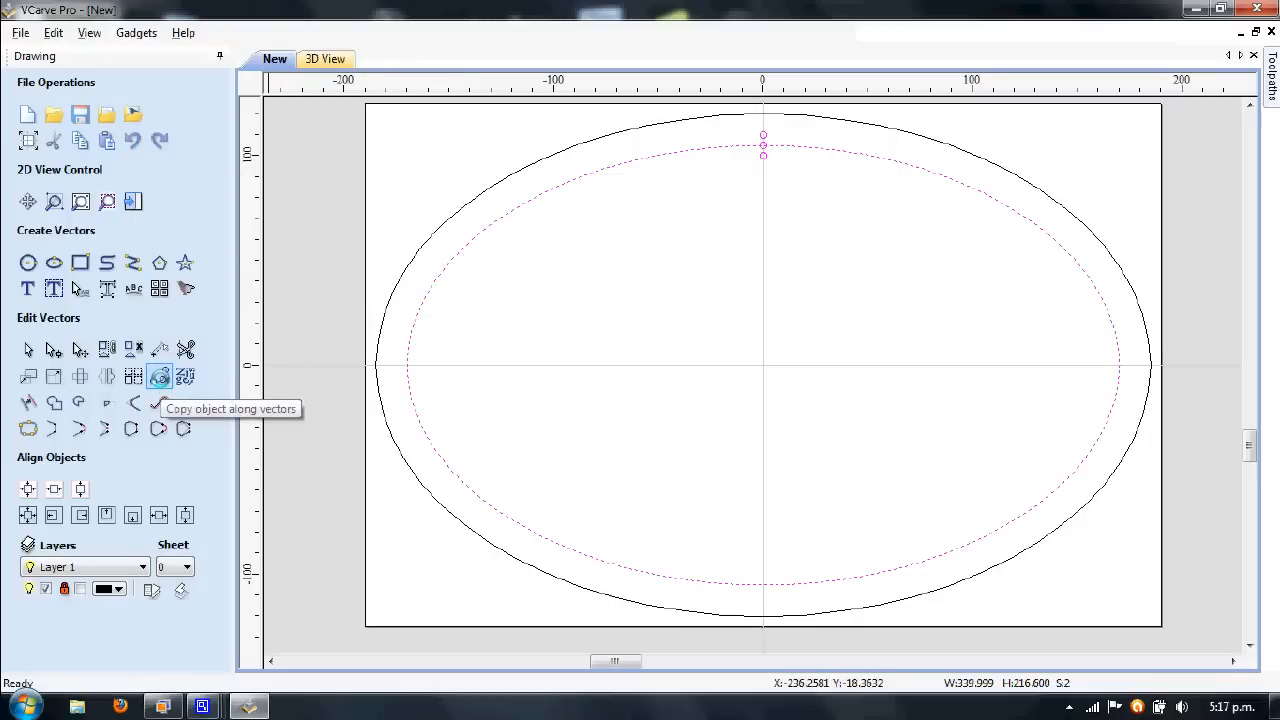
Copy the two peg holes 150 times along the inner ellipse, aligned to the curve
click(160, 376)
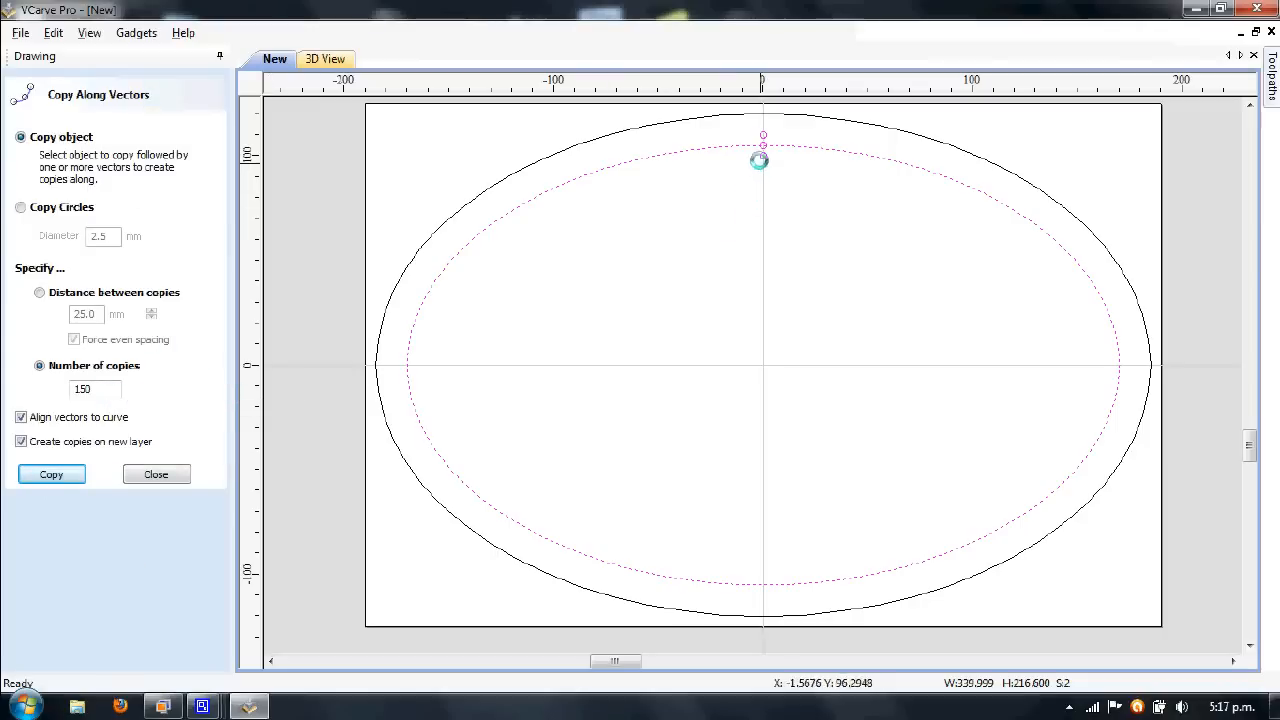
mouse_move(730, 130)
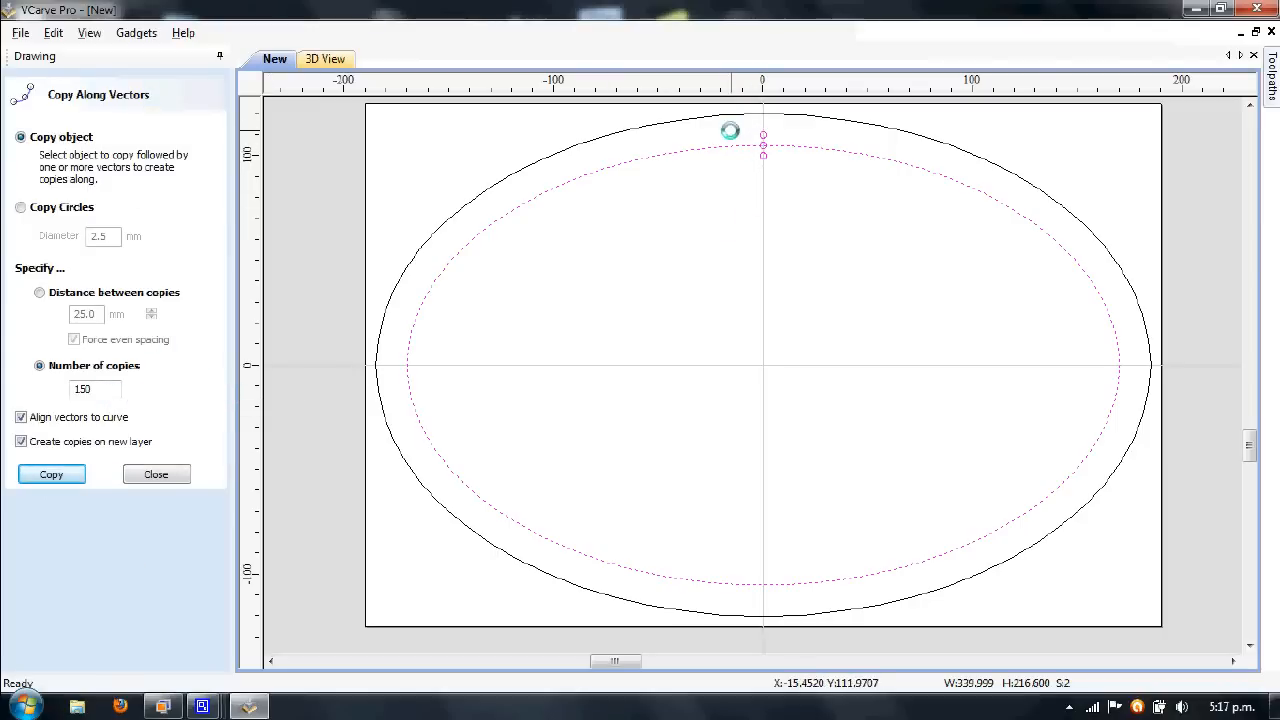
mouse_move(696, 154)
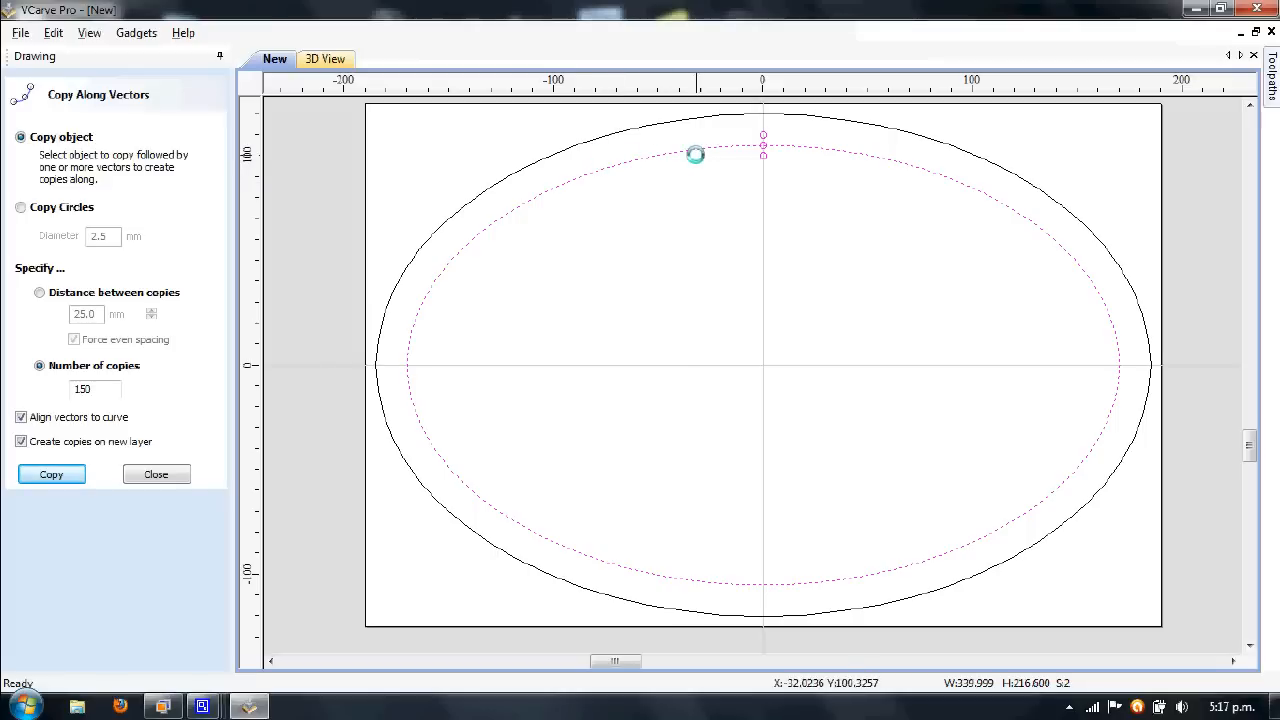
mouse_move(500, 212)
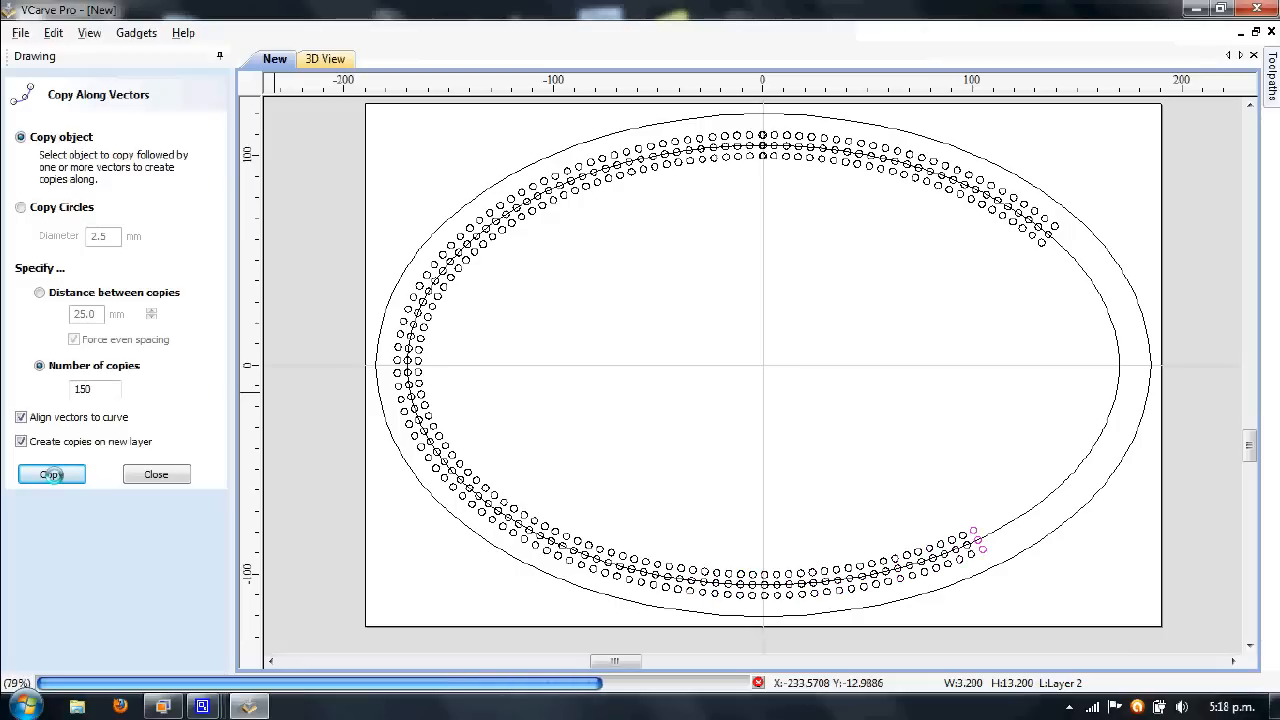
click(52, 474)
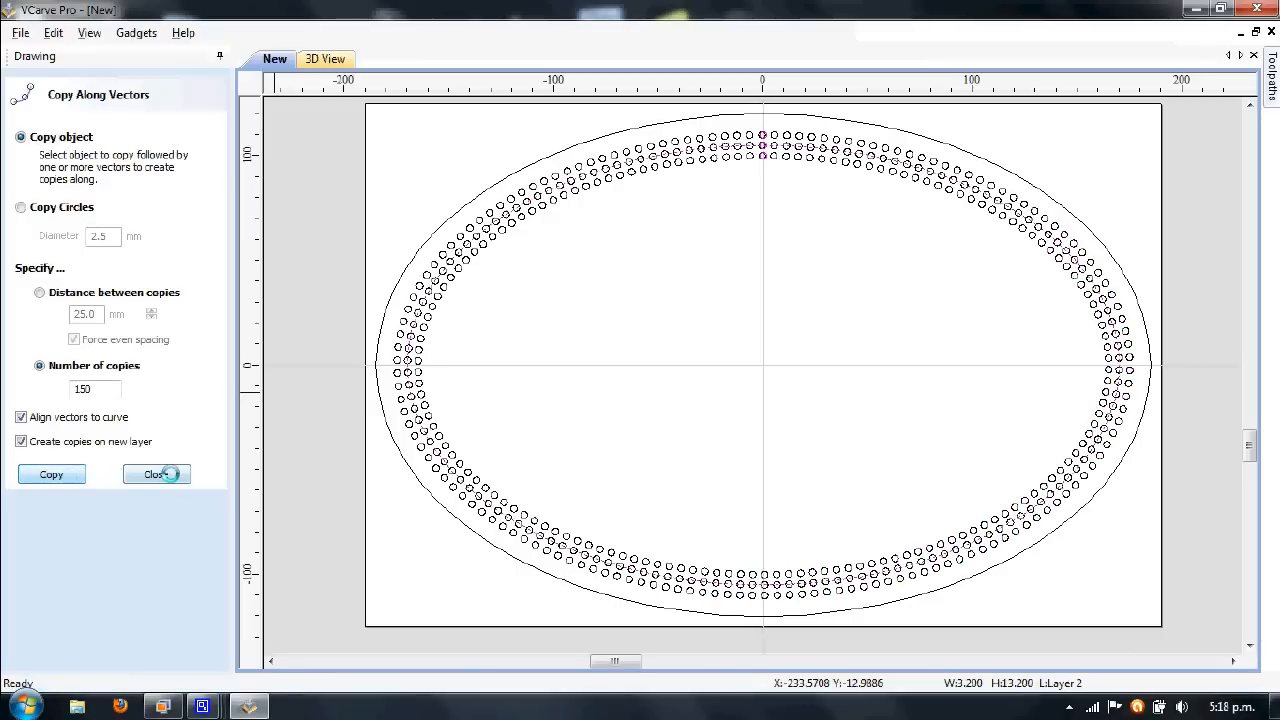
click(156, 472)
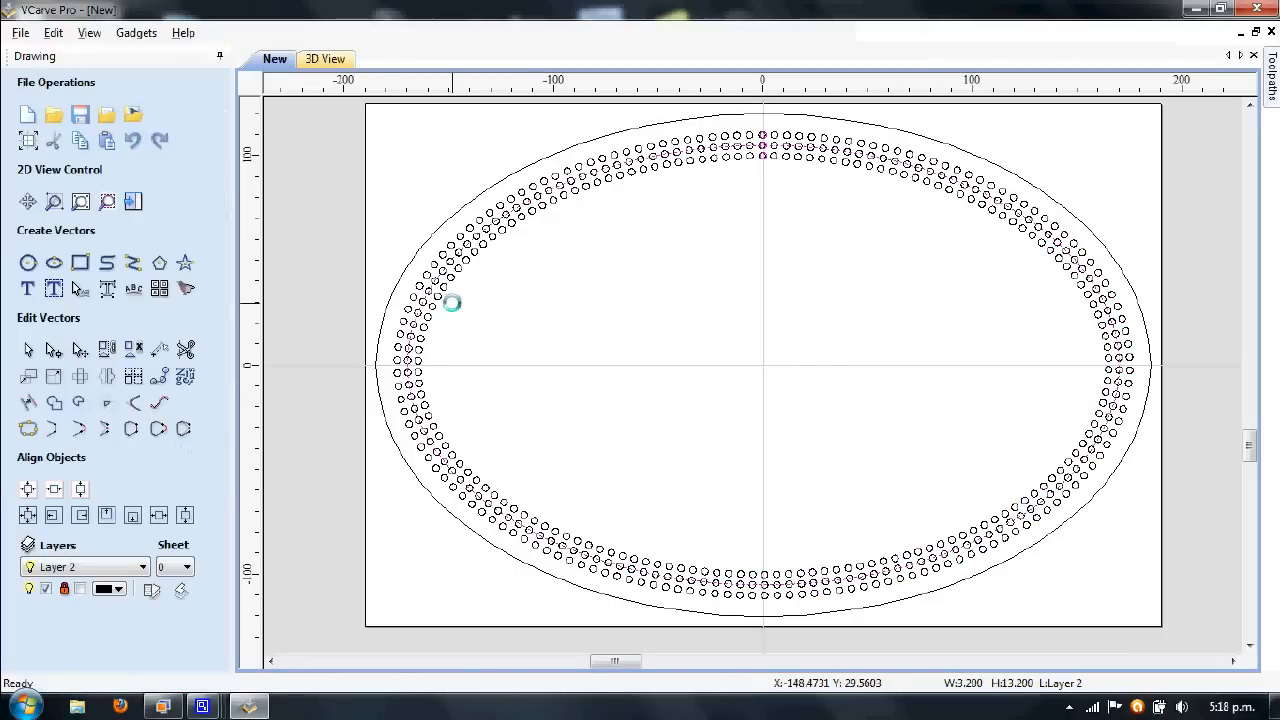
mouse_move(788, 198)
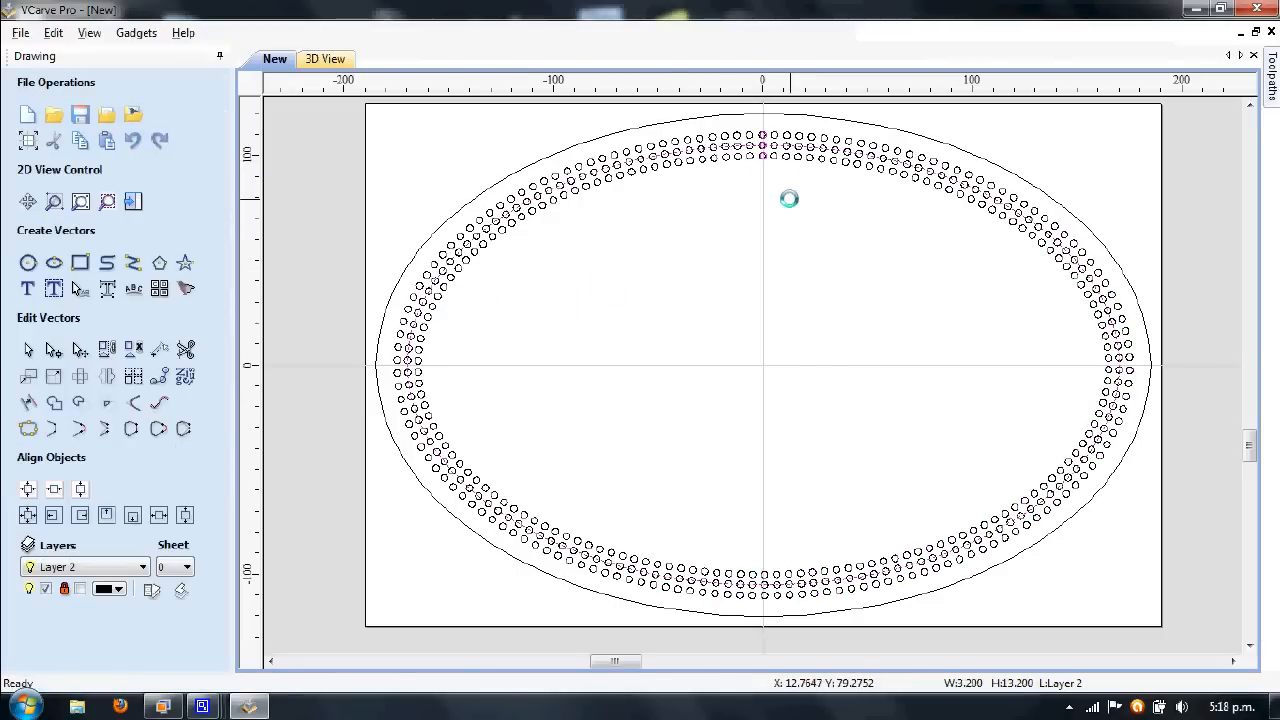
mouse_move(764, 148)
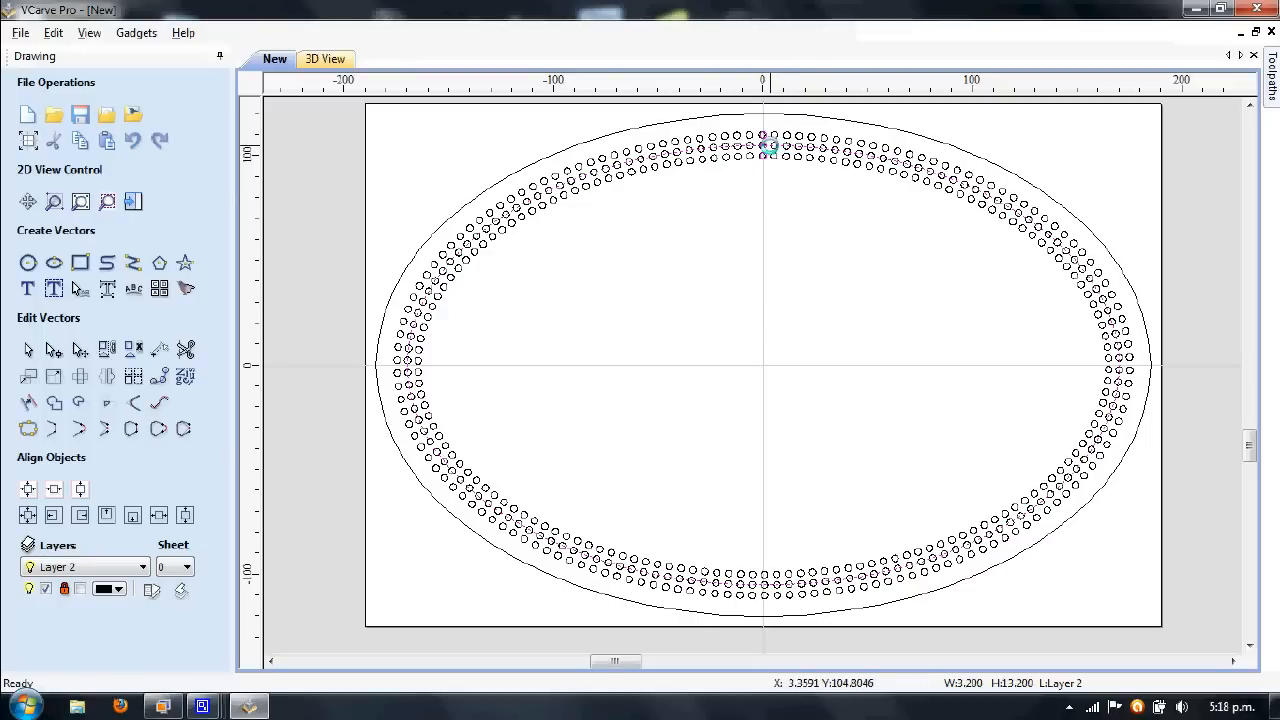
mouse_move(764, 148)
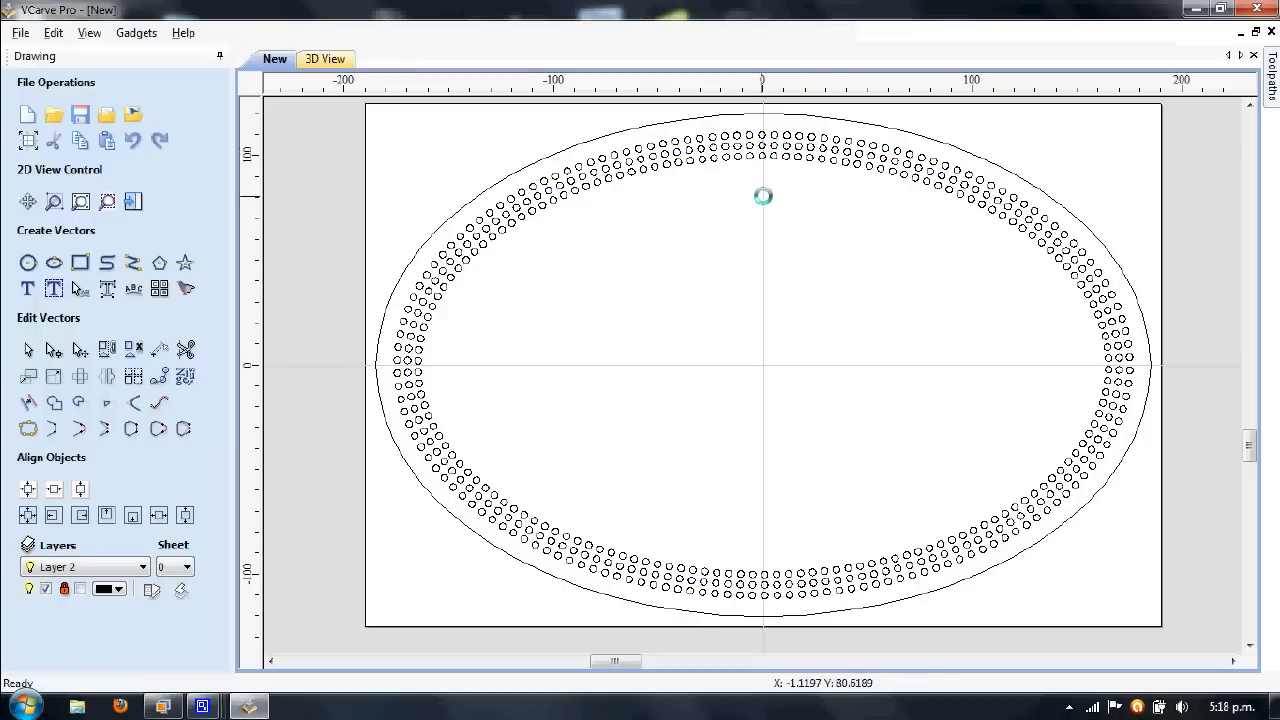
mouse_move(768, 180)
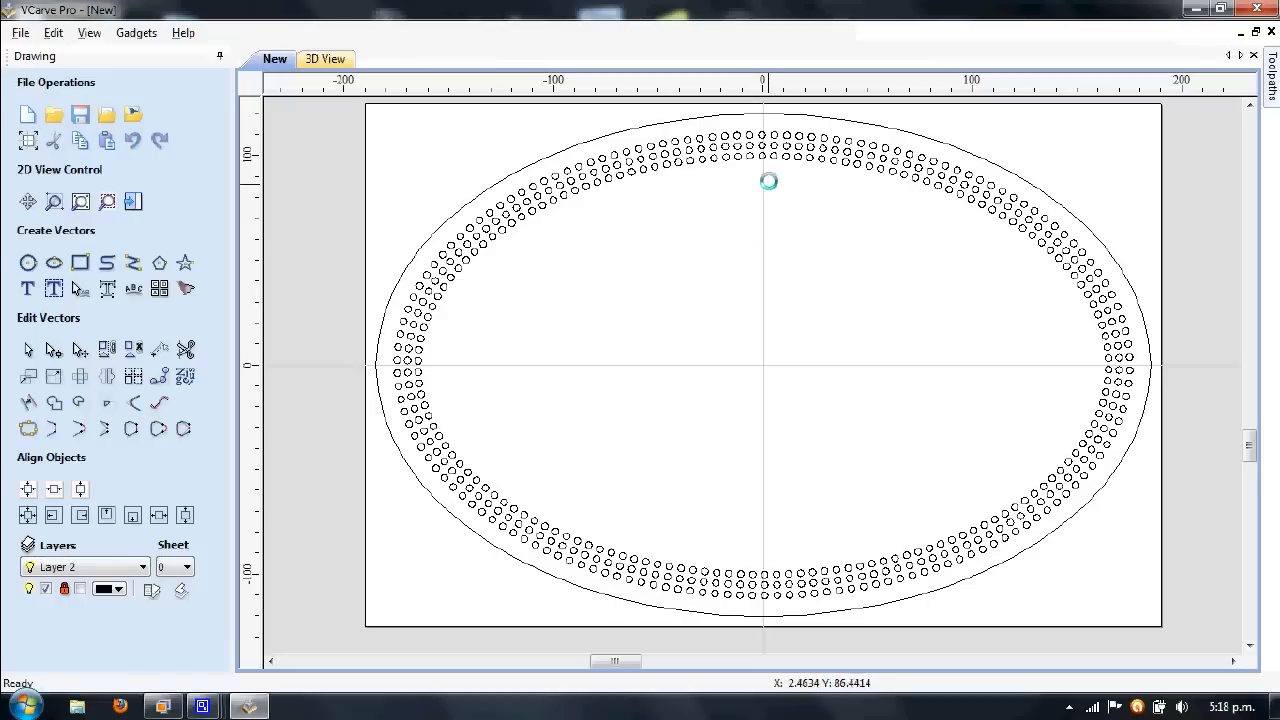
mouse_move(764, 172)
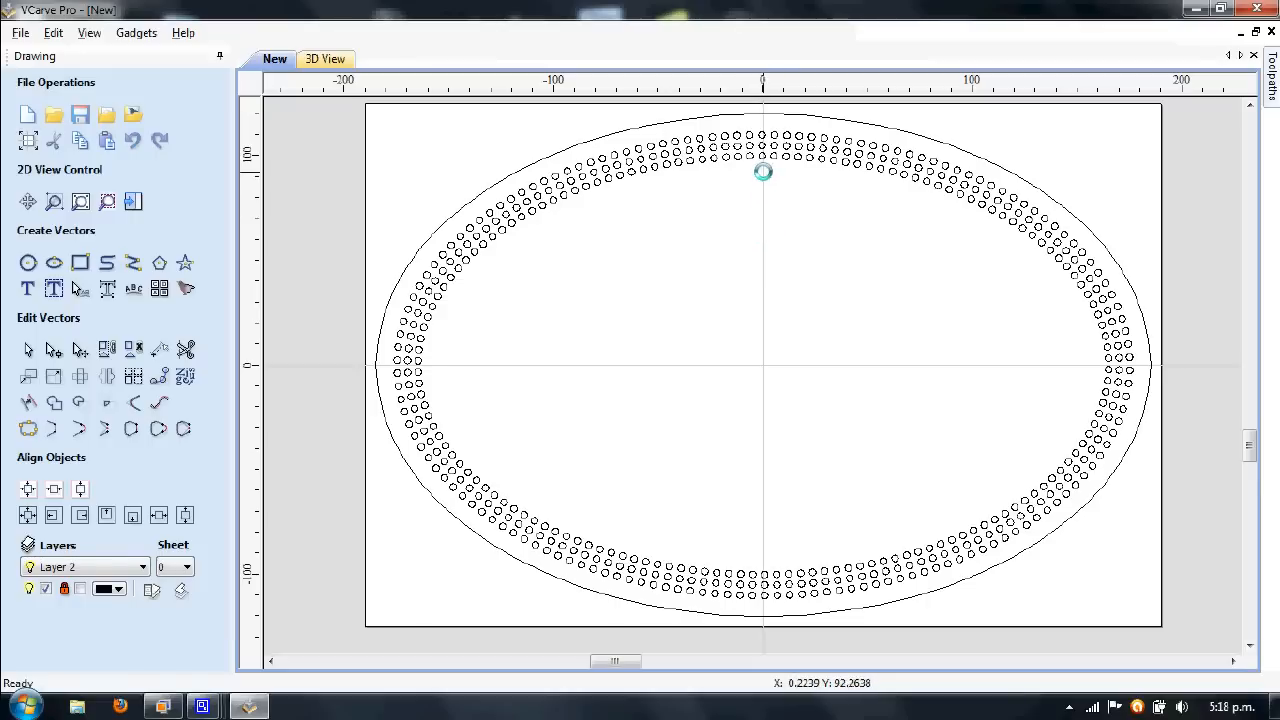
Select and delete the hole column at the top centre of the oval
click(764, 170)
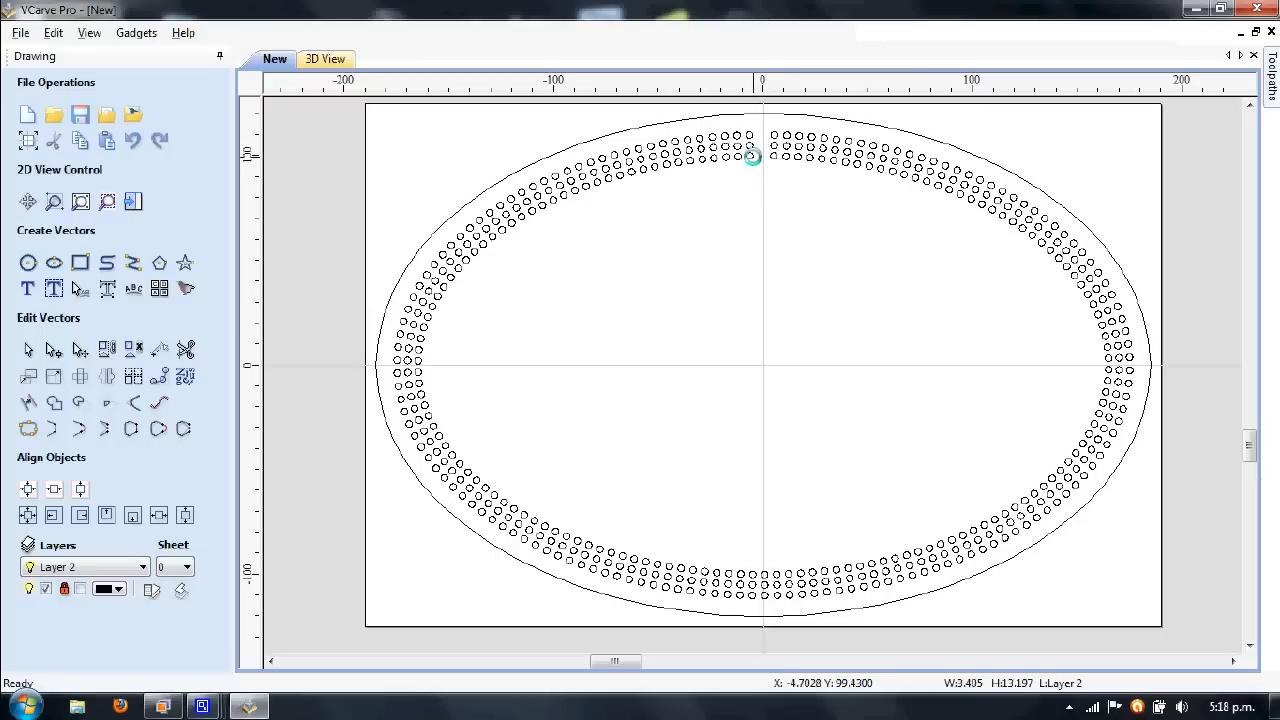
mouse_move(790, 142)
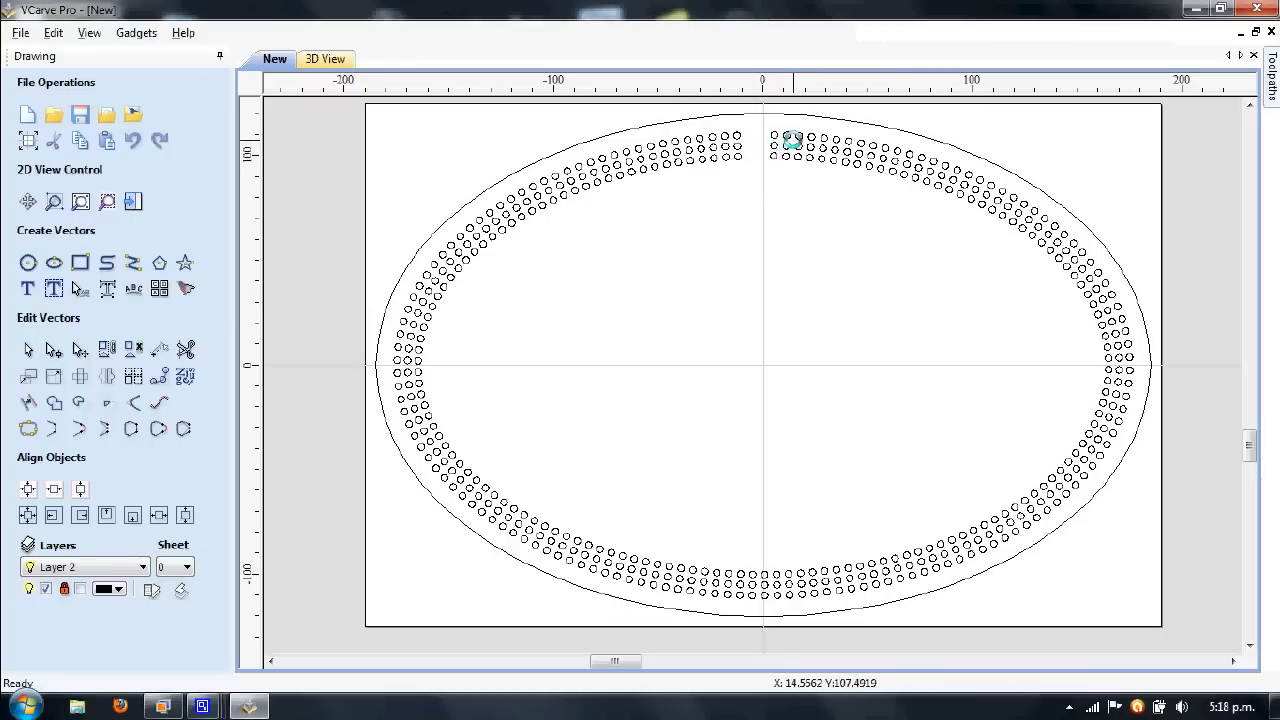
mouse_move(852, 164)
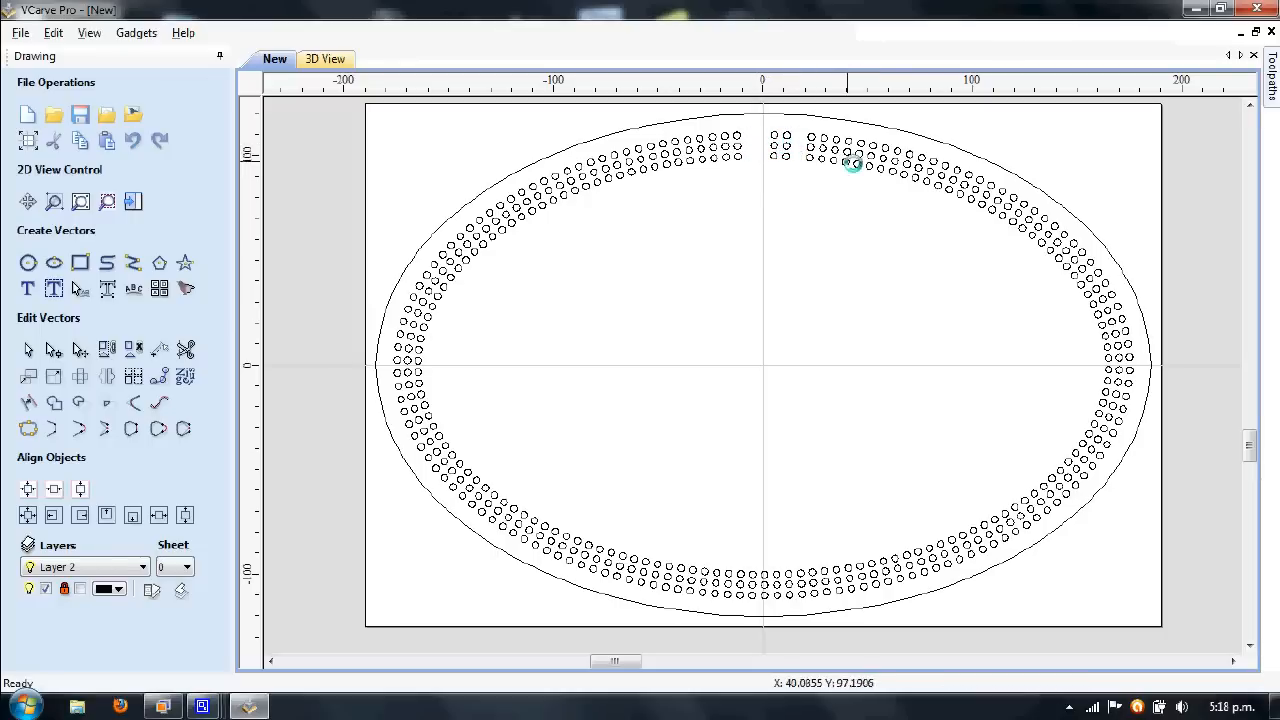
mouse_move(868, 158)
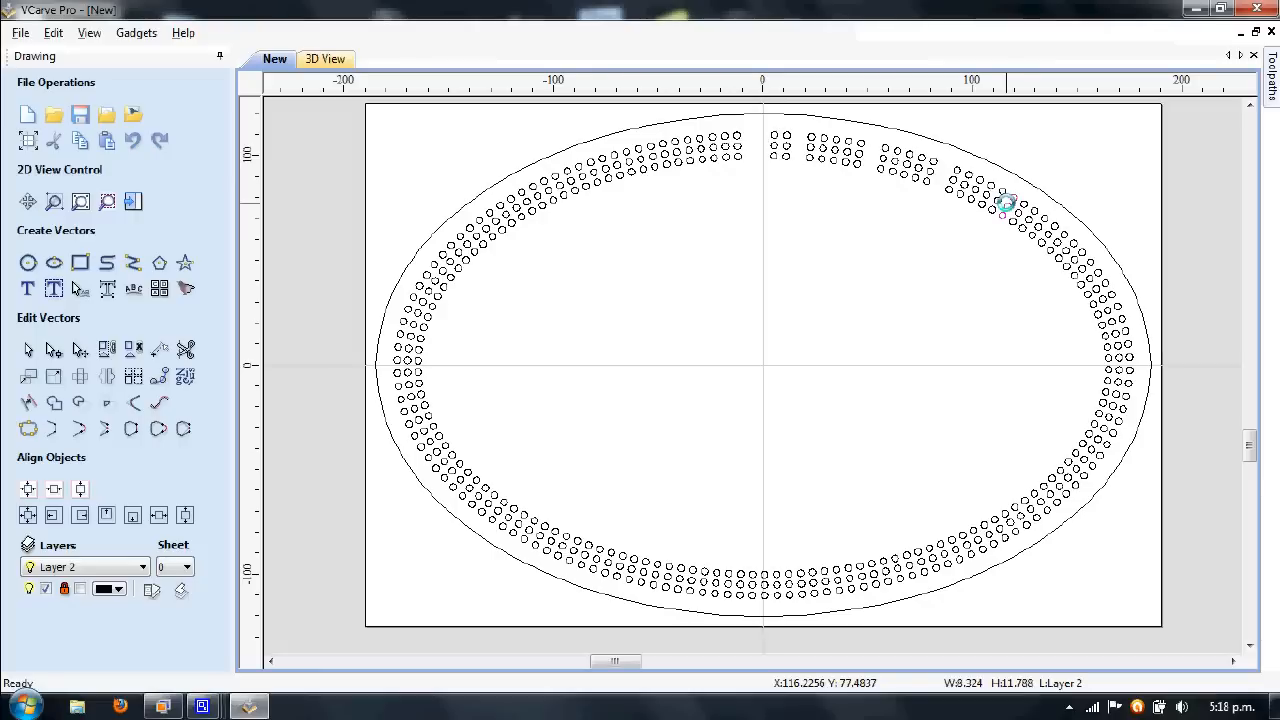
mouse_move(1068, 252)
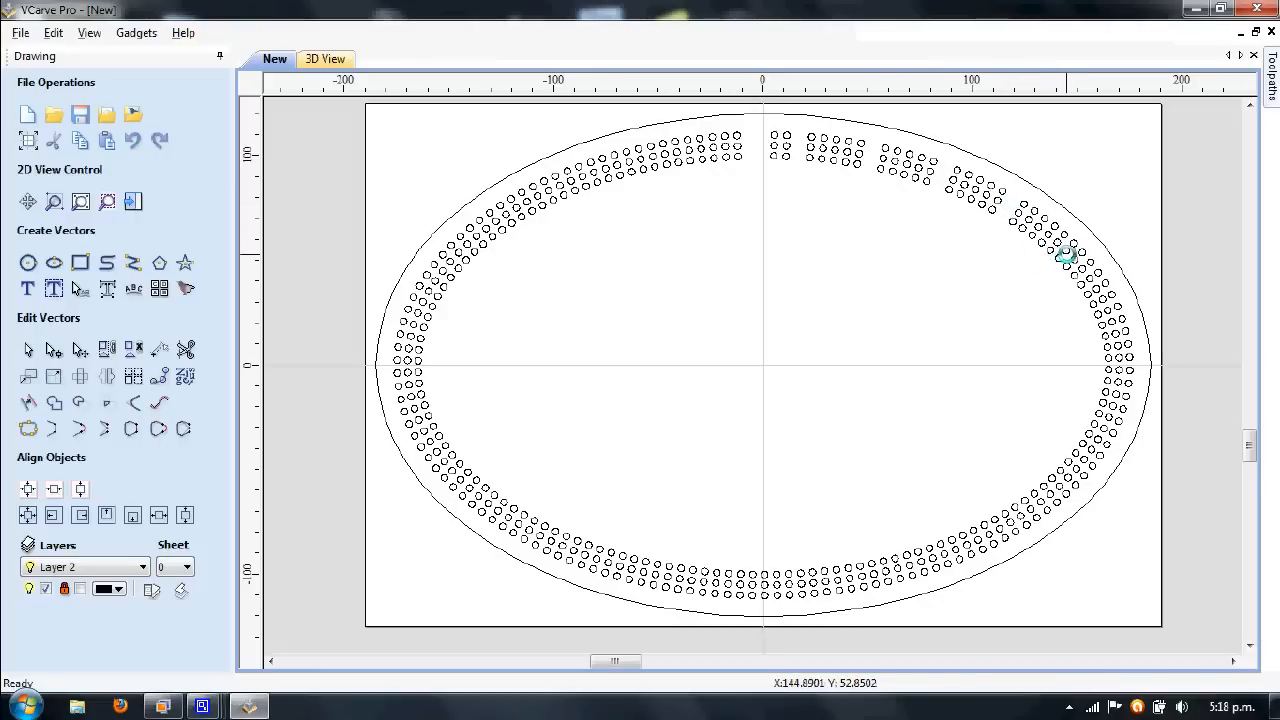
mouse_move(1112, 306)
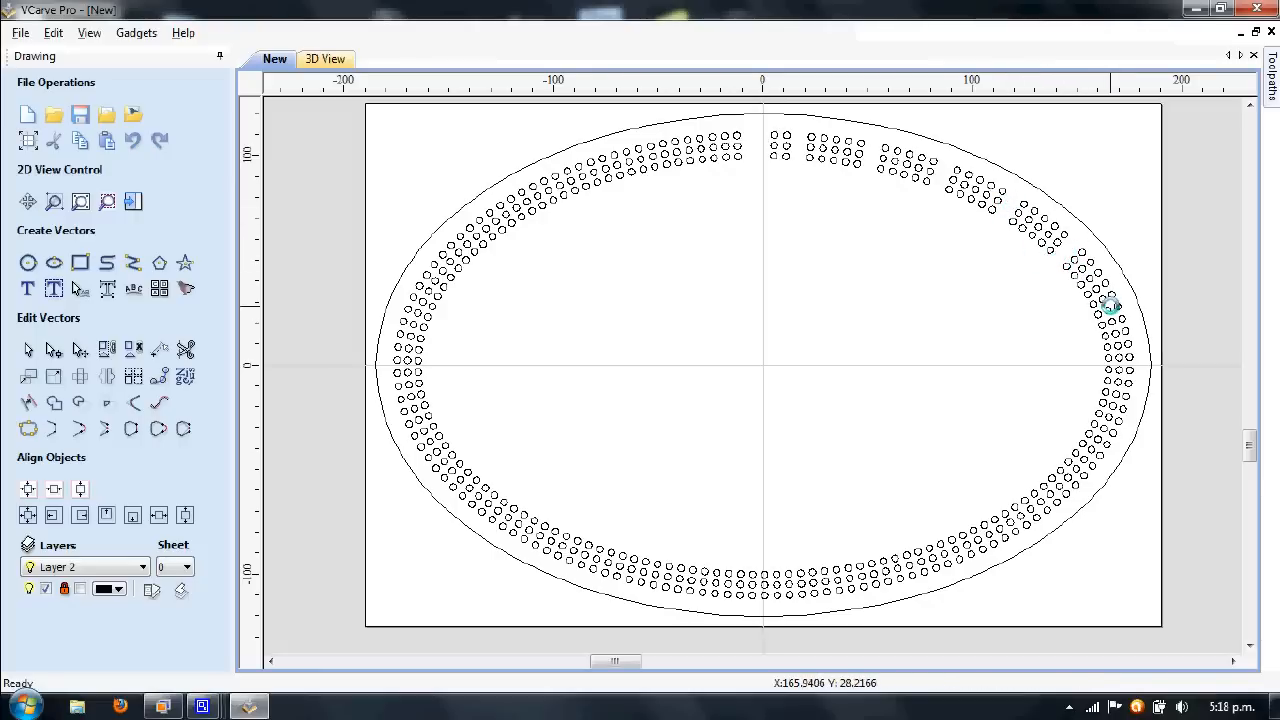
mouse_move(1108, 376)
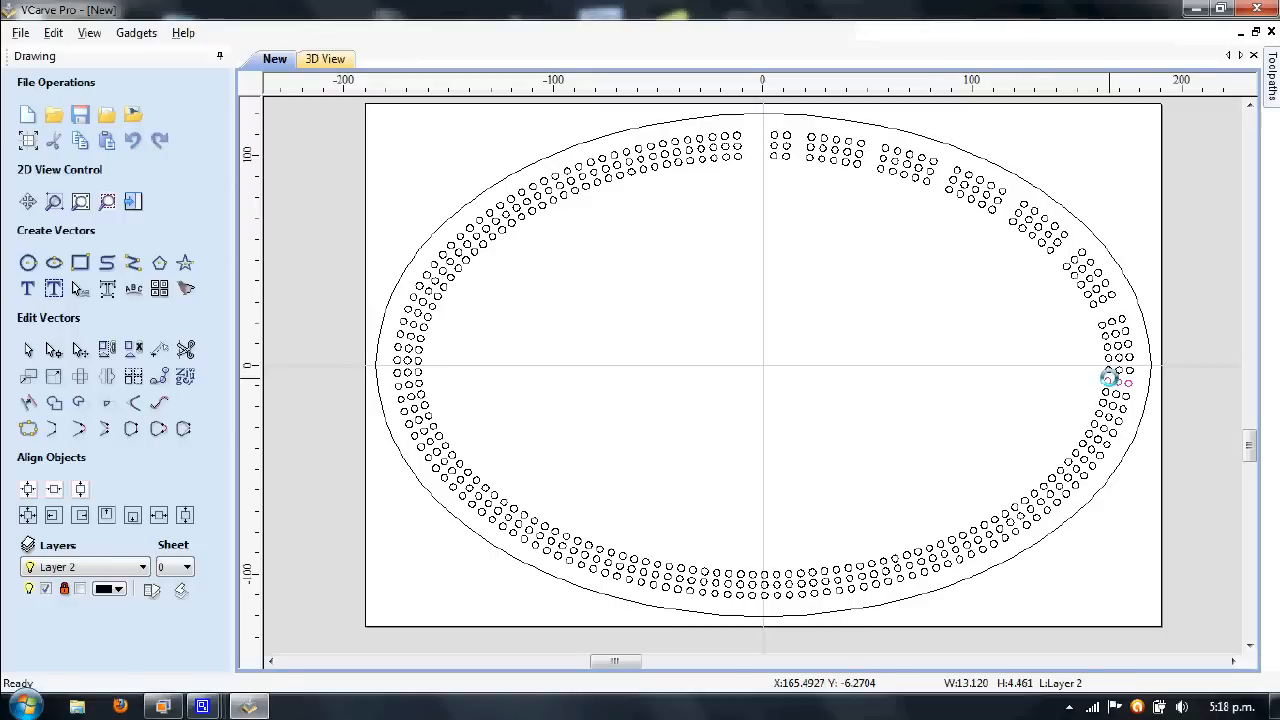
mouse_move(1088, 452)
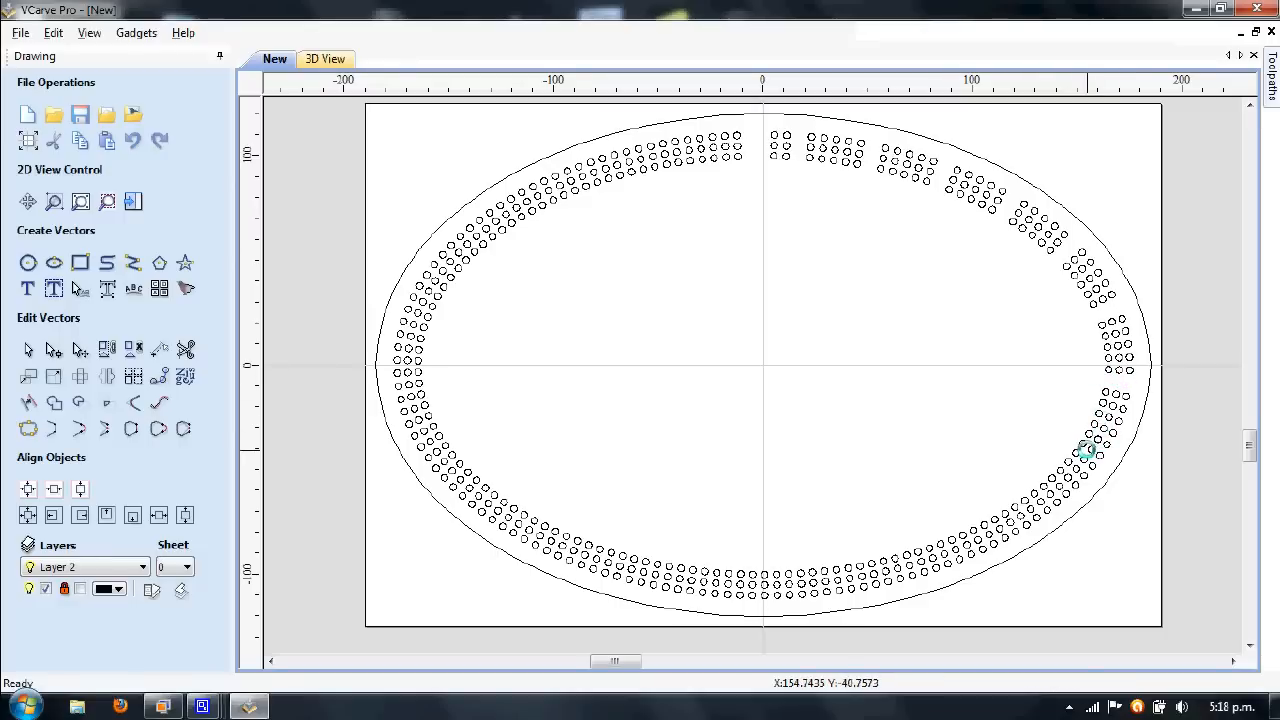
mouse_move(1060, 478)
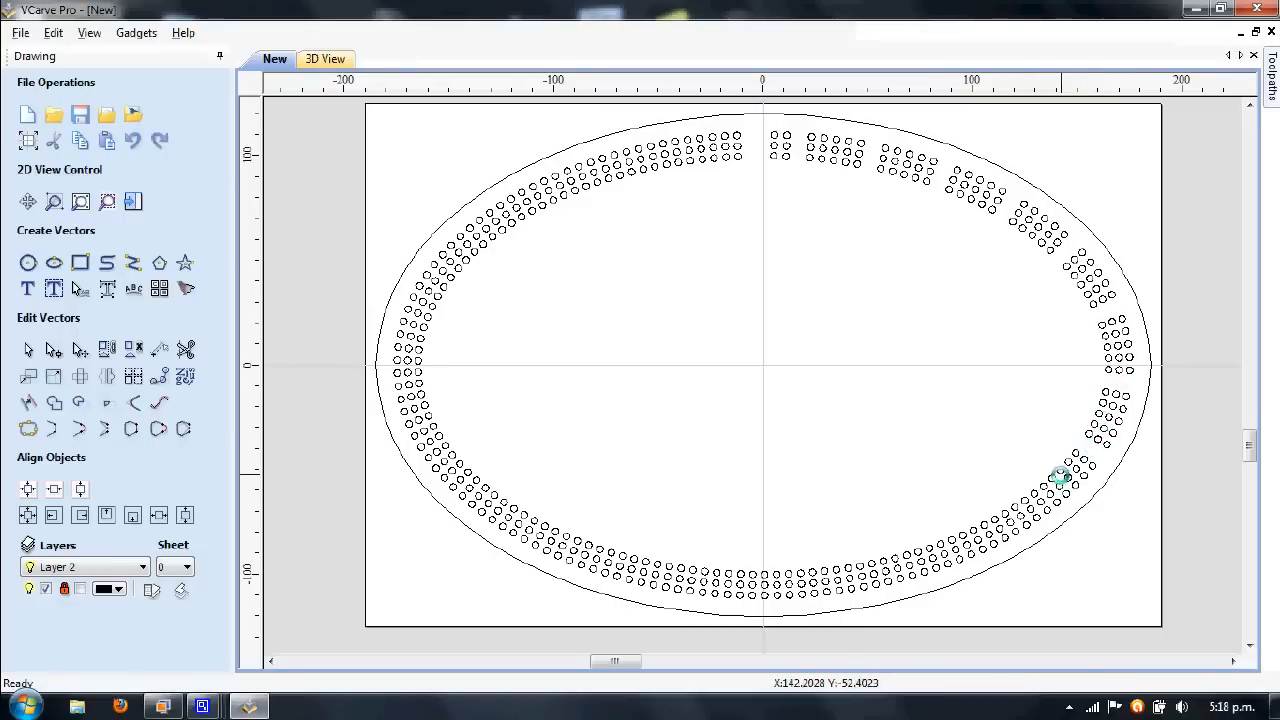
mouse_move(1032, 498)
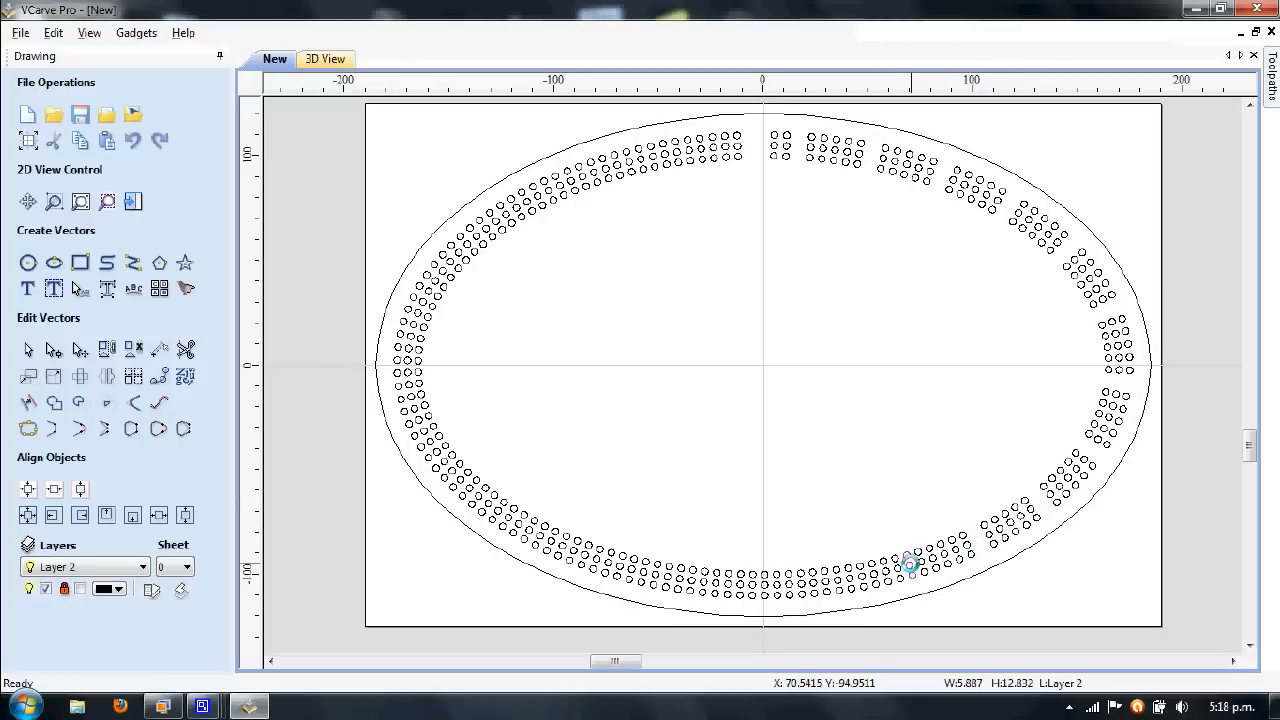
mouse_move(840, 576)
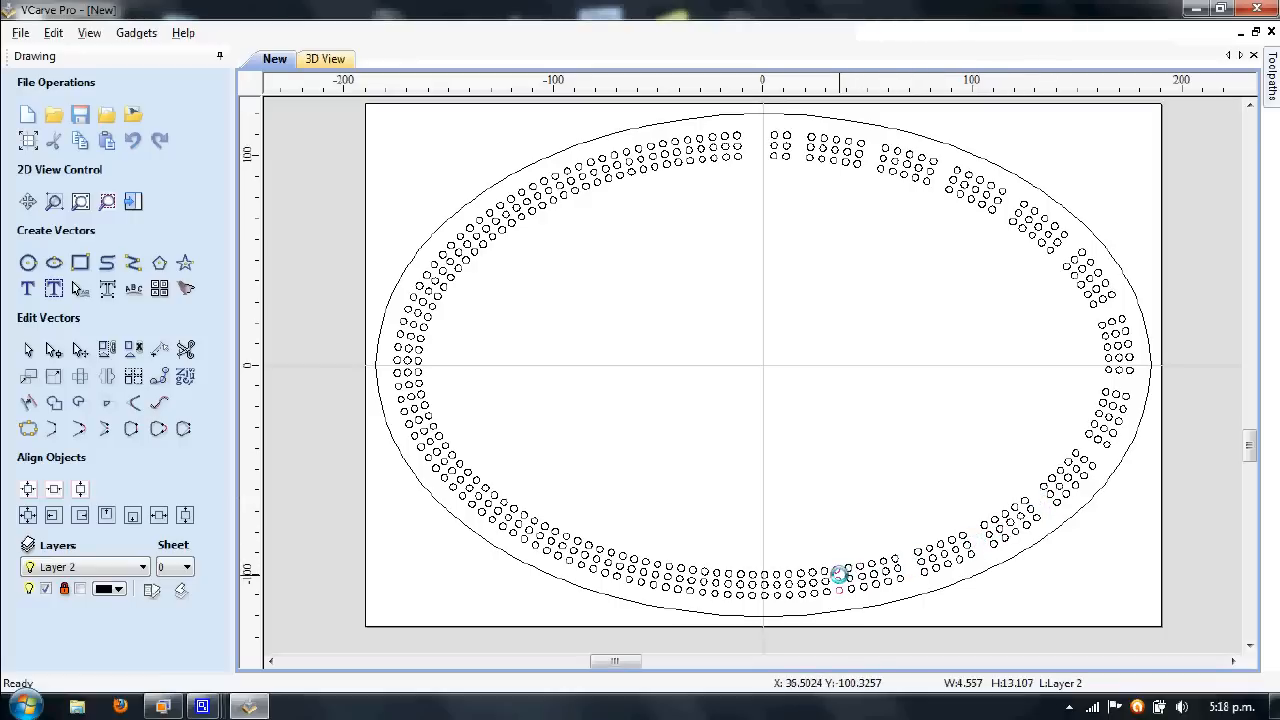
mouse_move(764, 584)
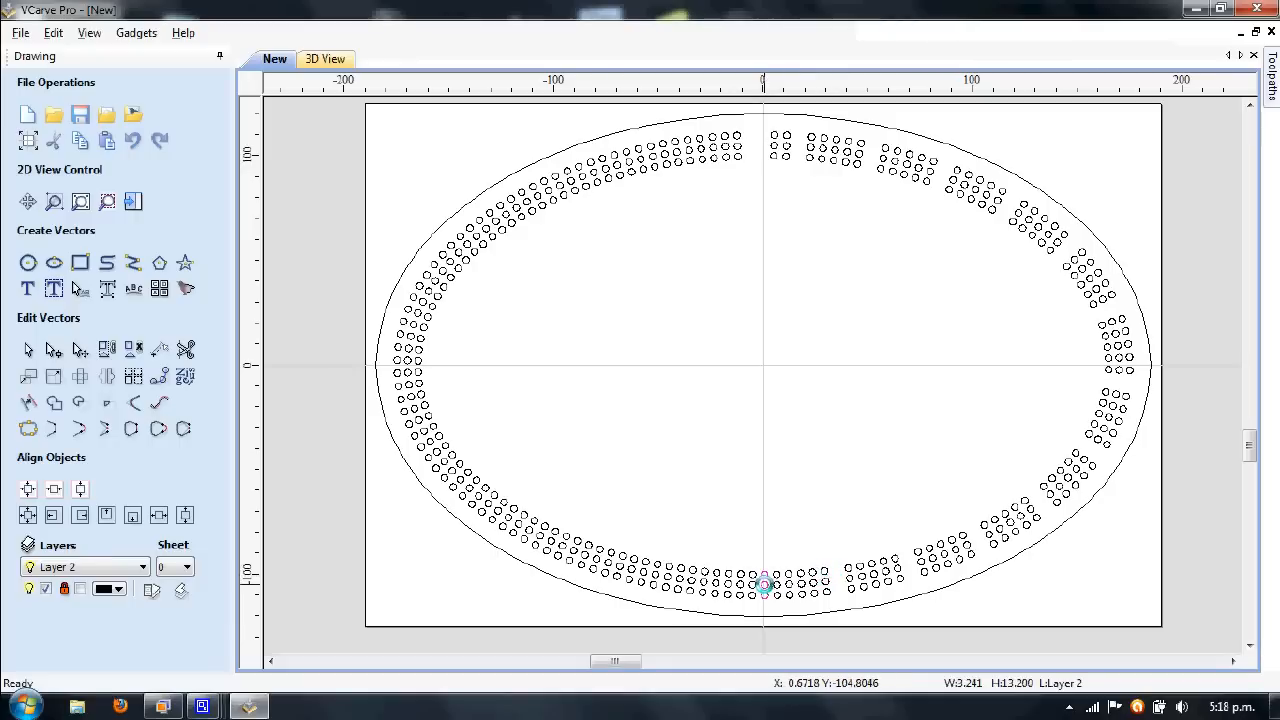
mouse_move(692, 576)
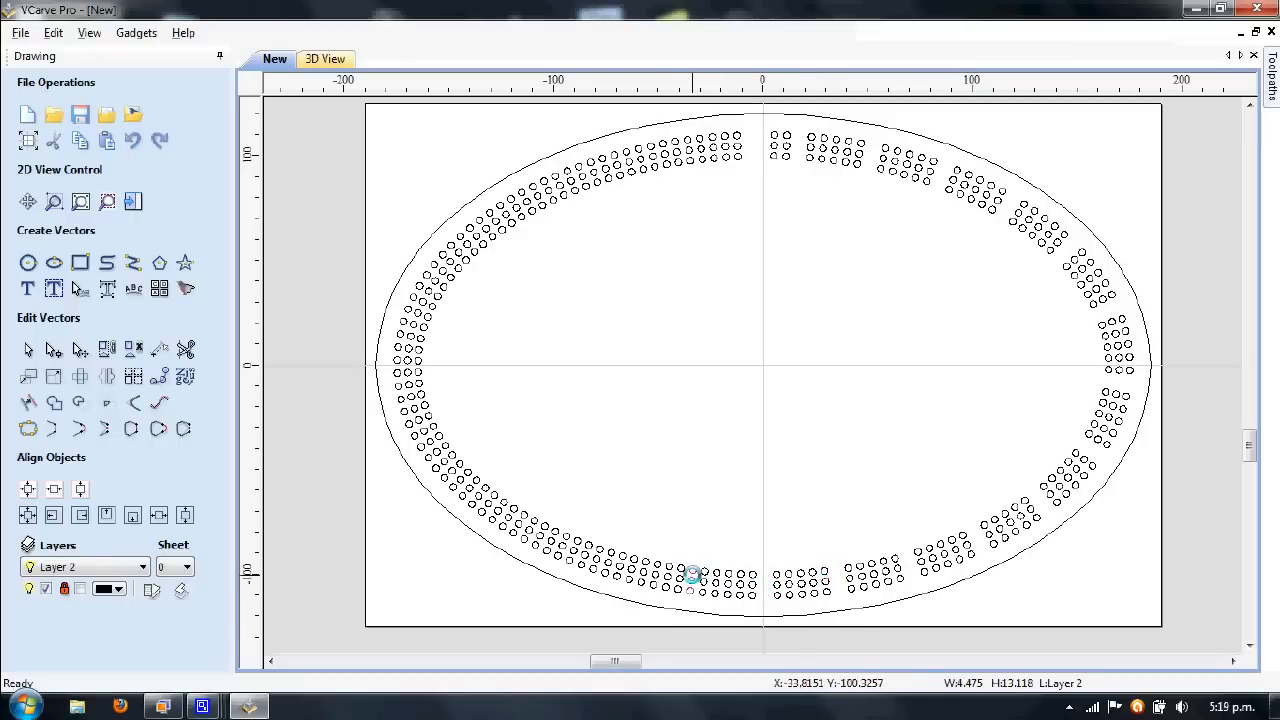
mouse_move(616, 558)
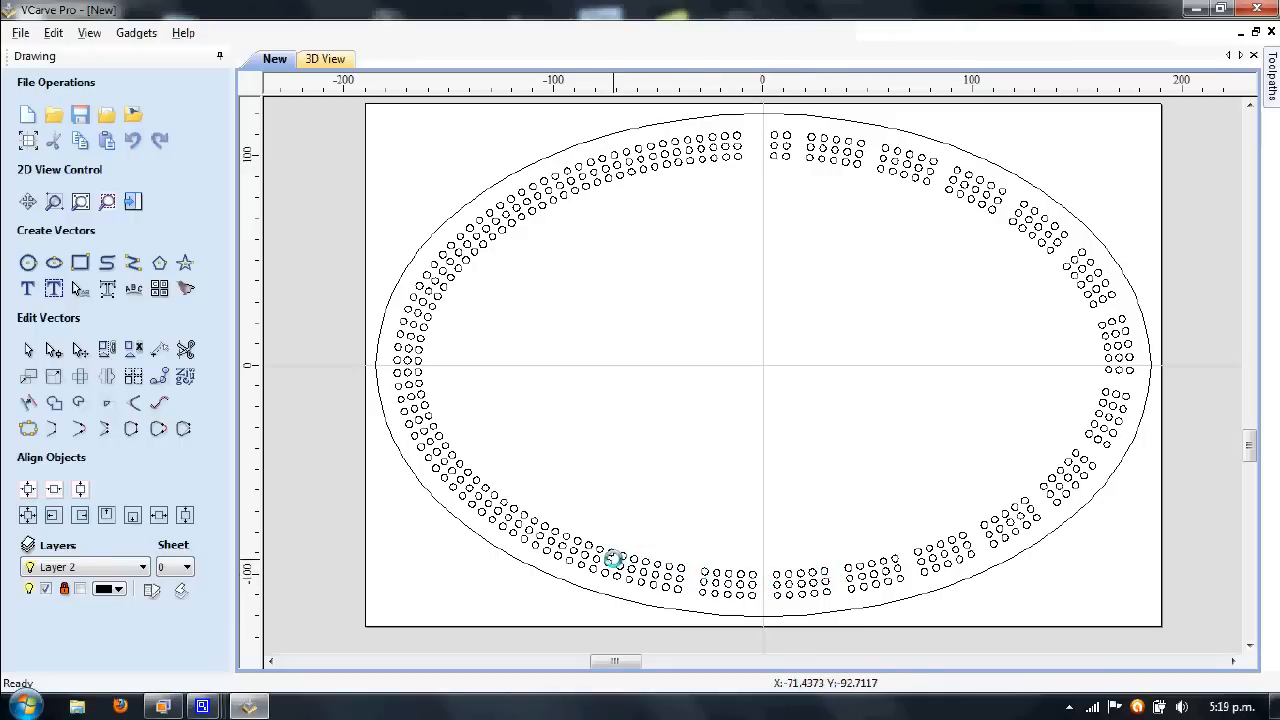
mouse_move(556, 552)
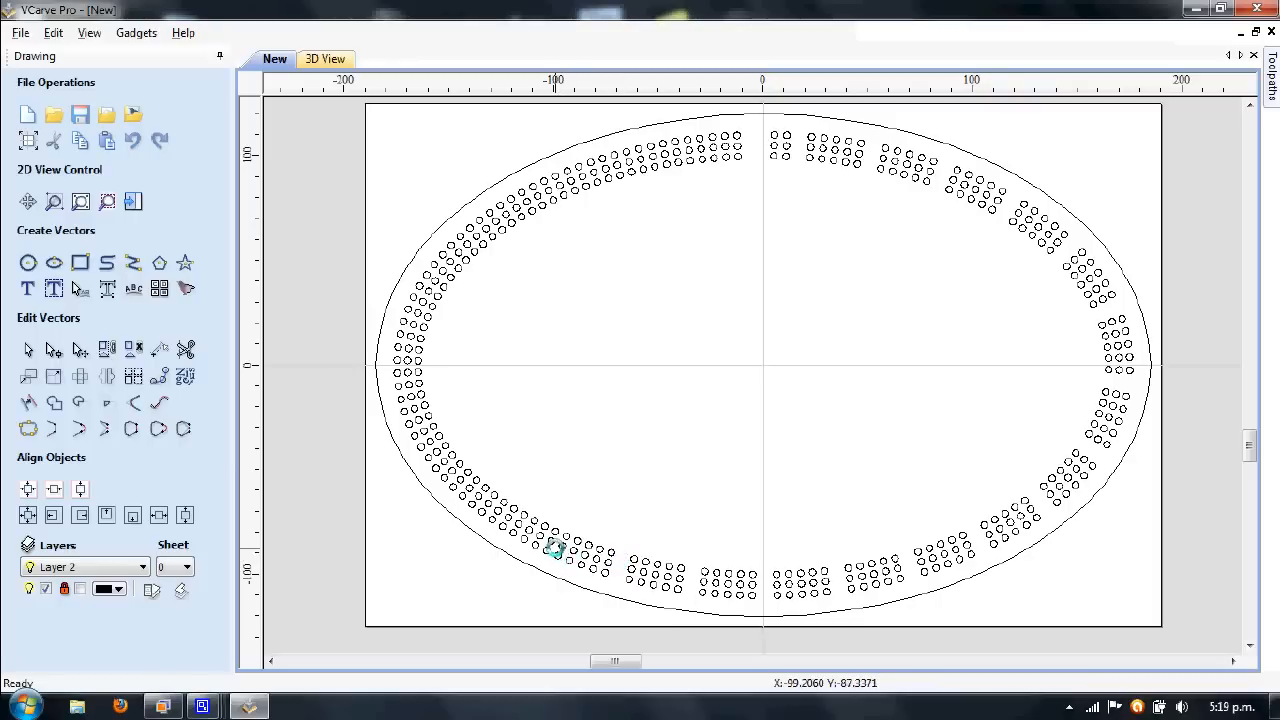
Delete hole columns on the left and upper-left rows to leave gaps every five holes
click(552, 540)
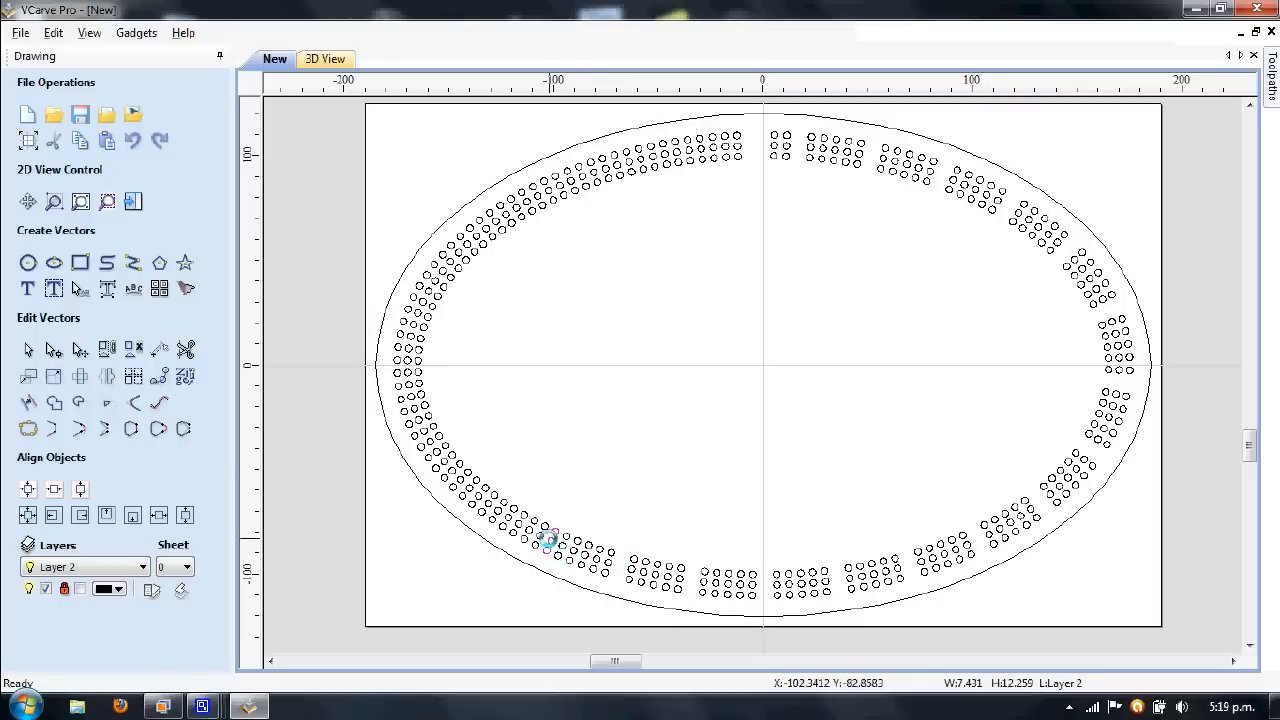
mouse_move(496, 508)
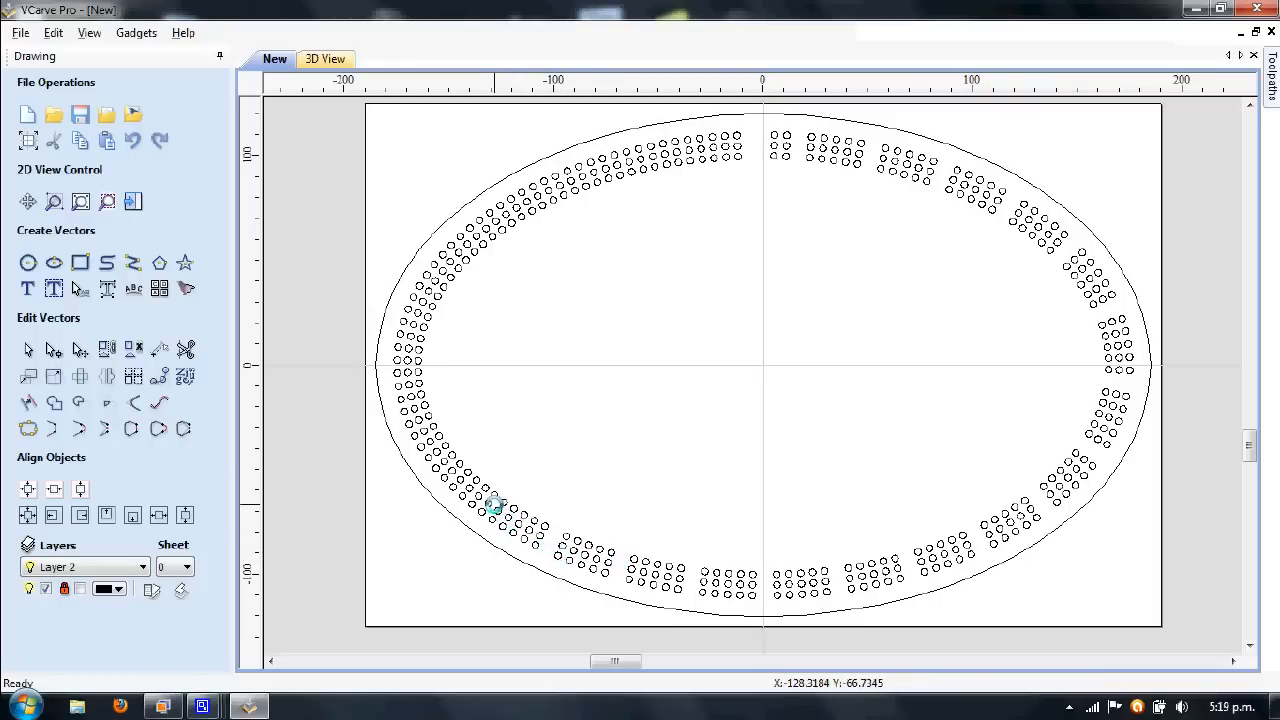
mouse_move(478, 496)
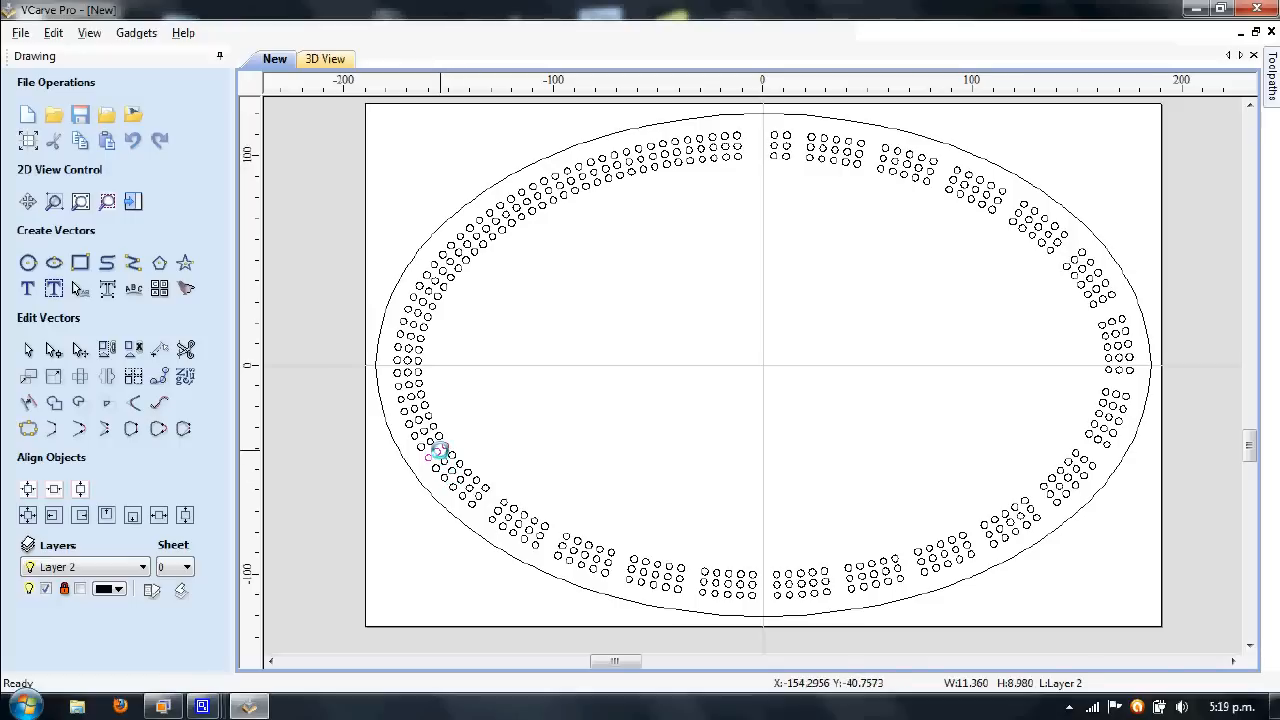
mouse_move(416, 388)
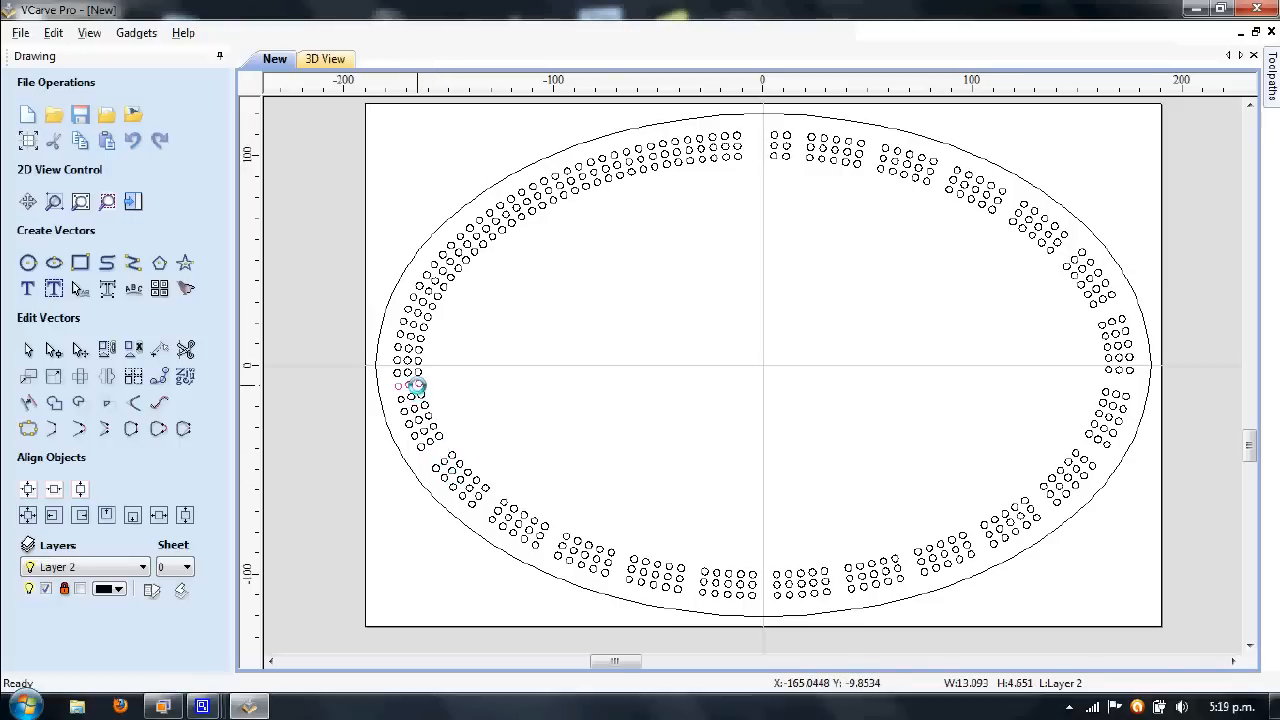
mouse_move(428, 316)
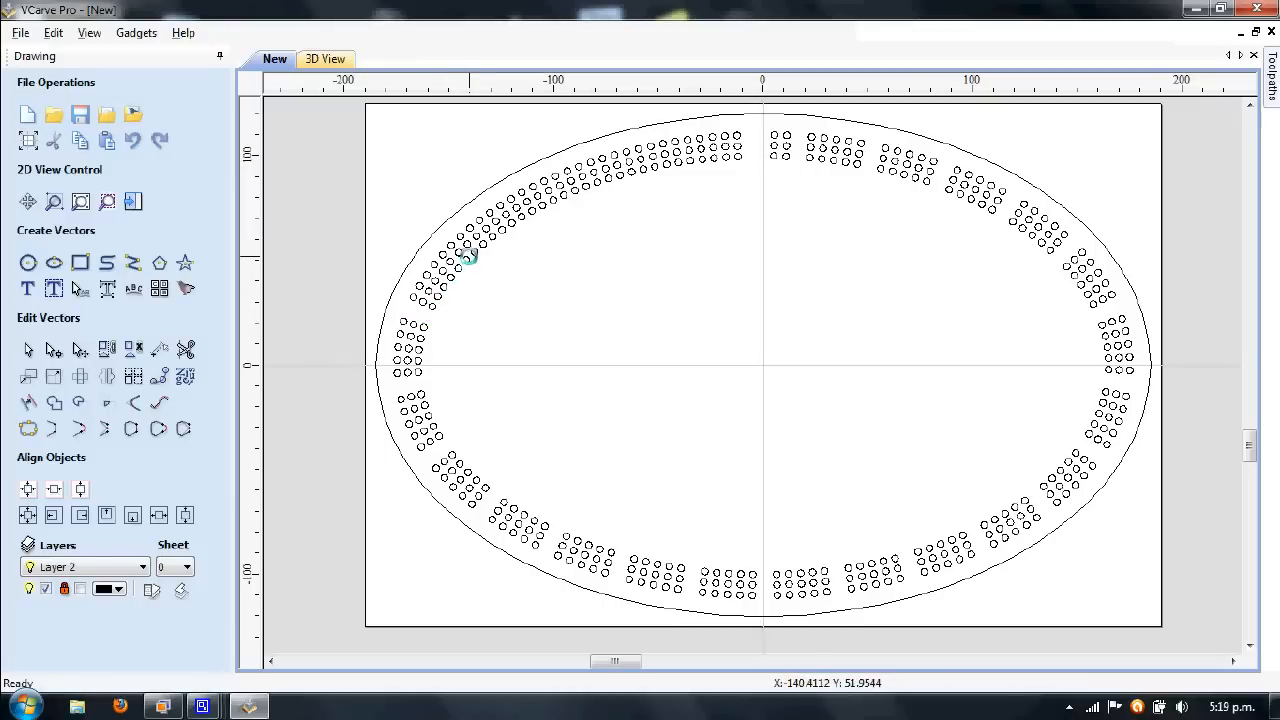
mouse_move(510, 236)
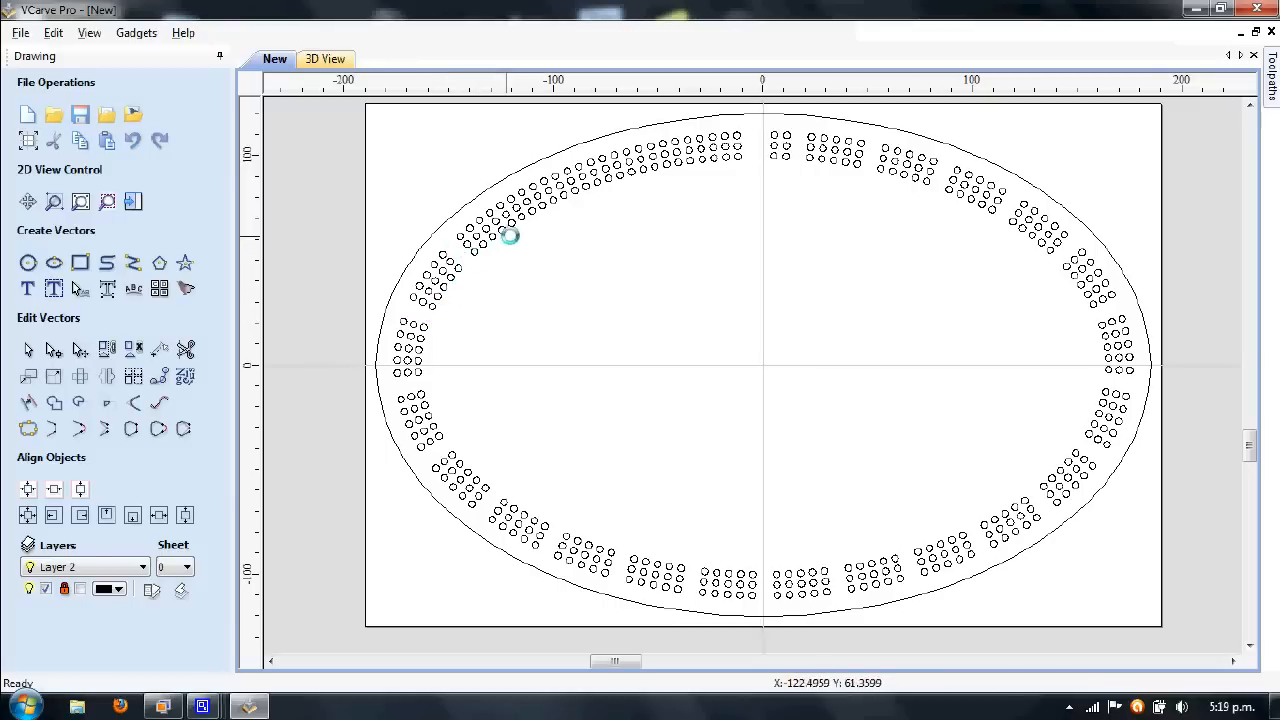
click(516, 218)
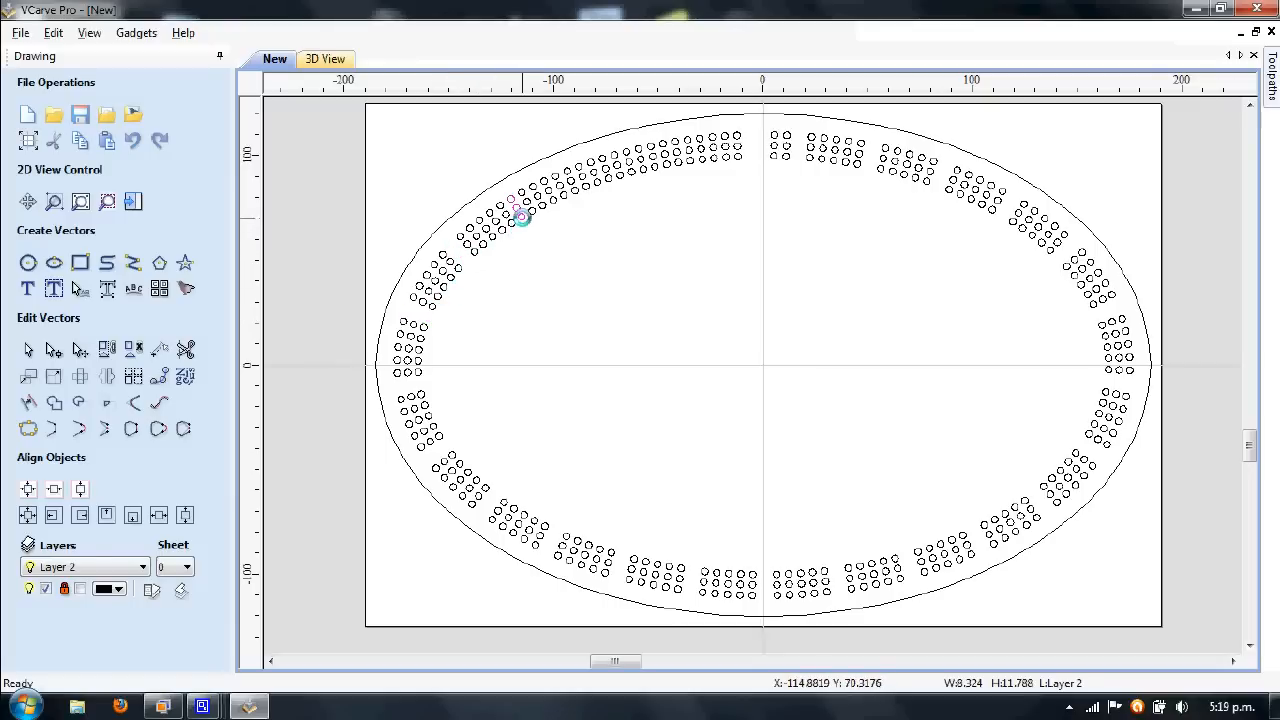
mouse_move(596, 180)
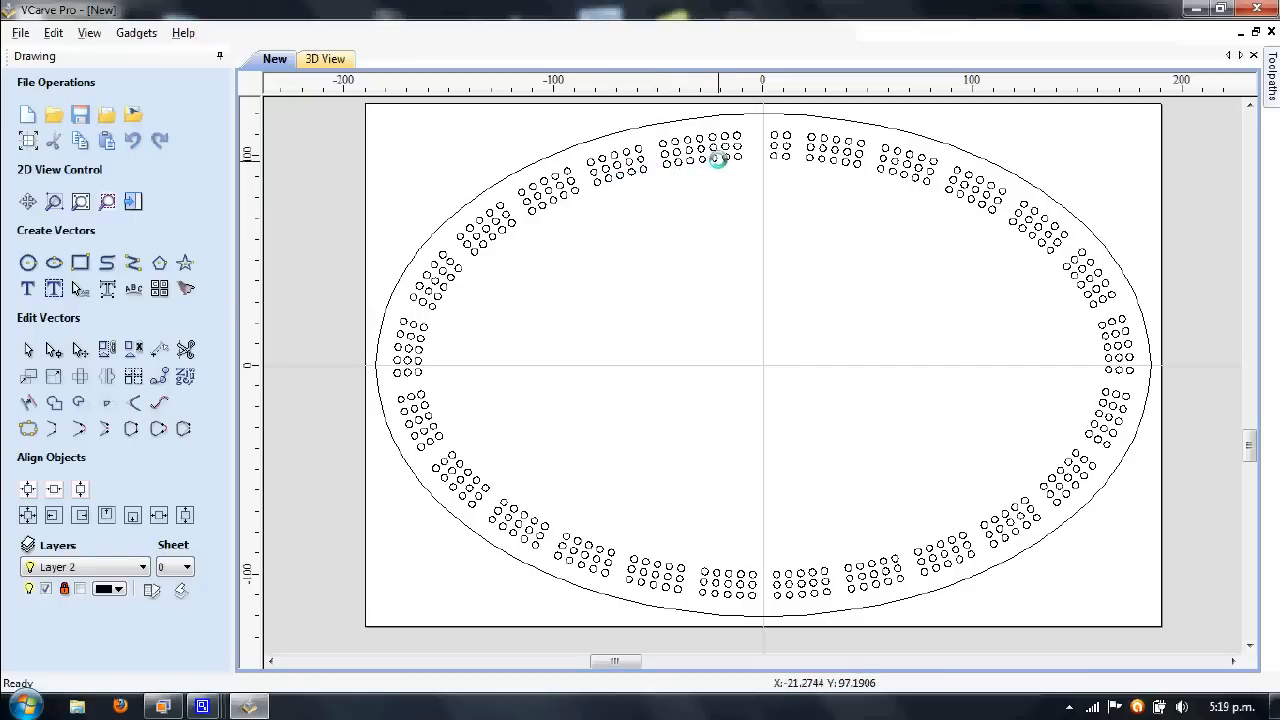
mouse_move(744, 180)
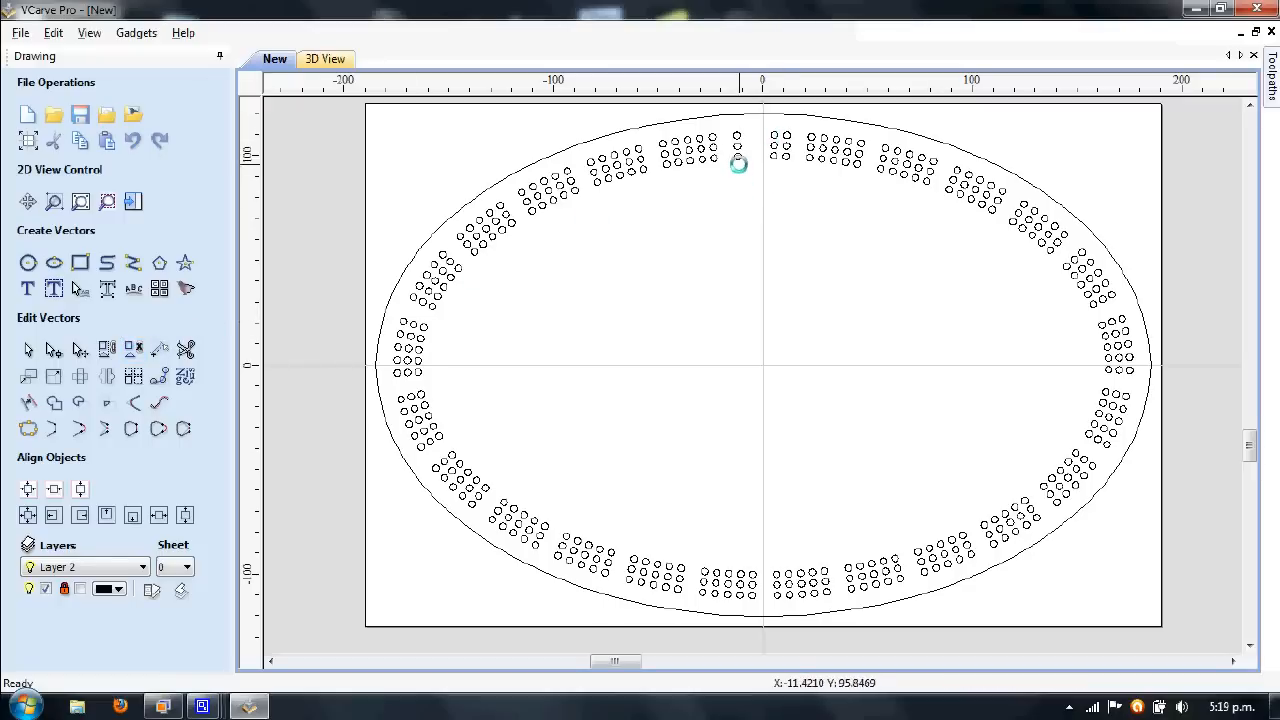
mouse_move(738, 136)
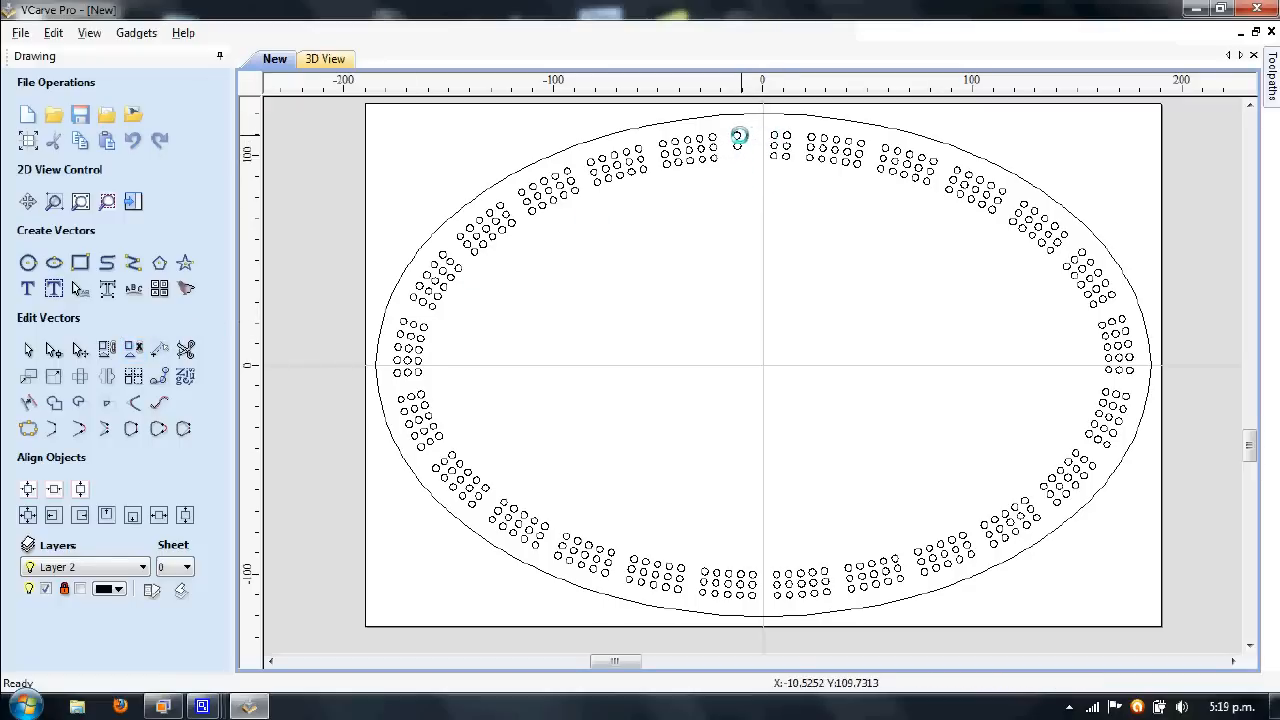
mouse_move(804, 308)
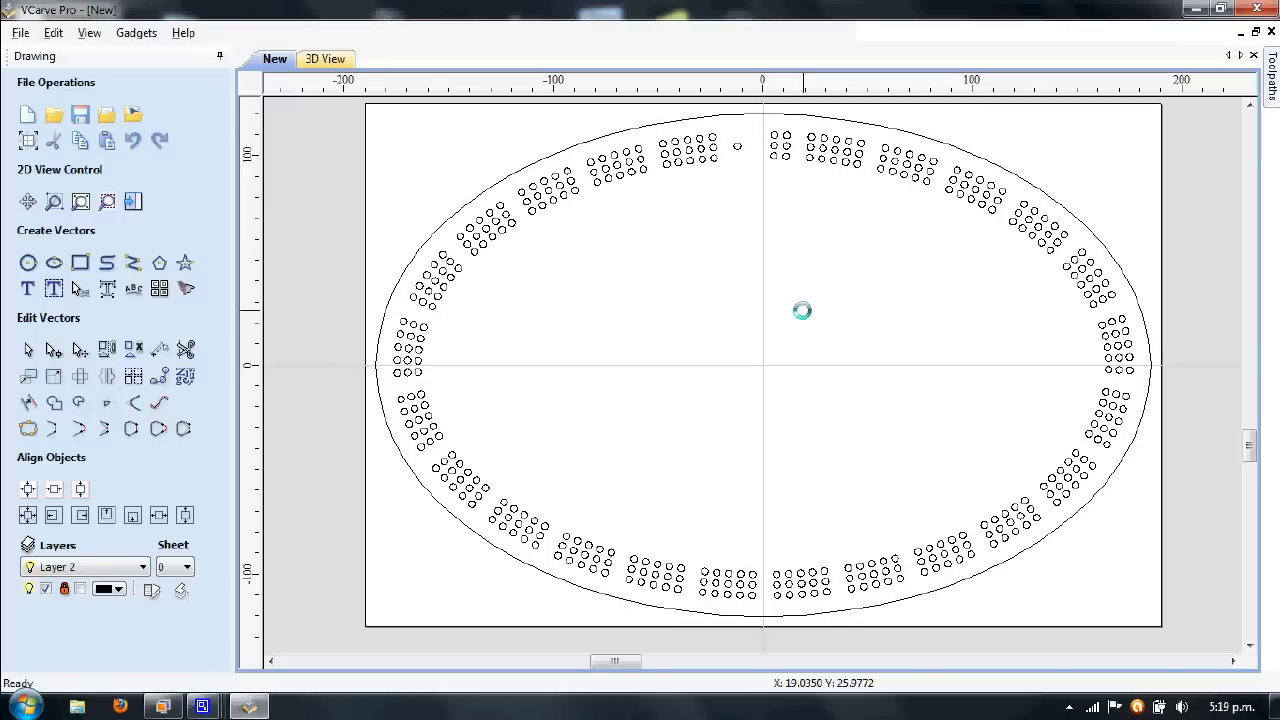
mouse_move(802, 310)
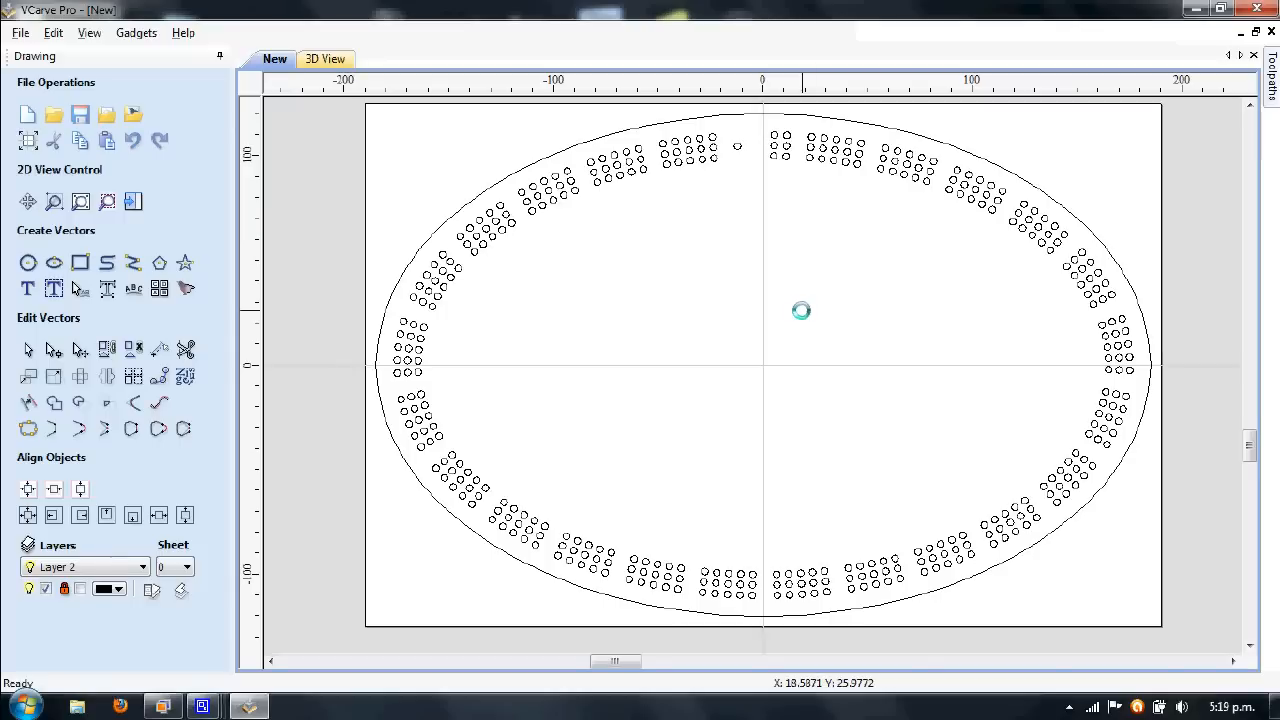
mouse_move(632, 212)
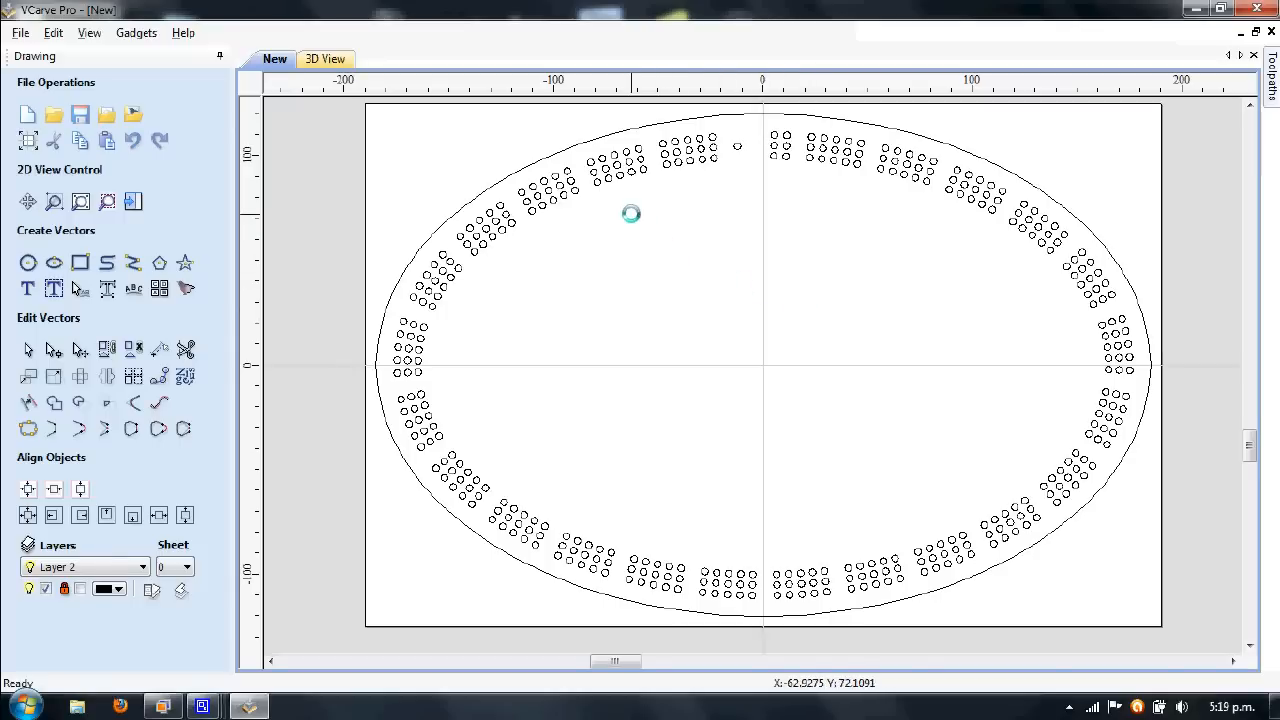
mouse_move(936, 216)
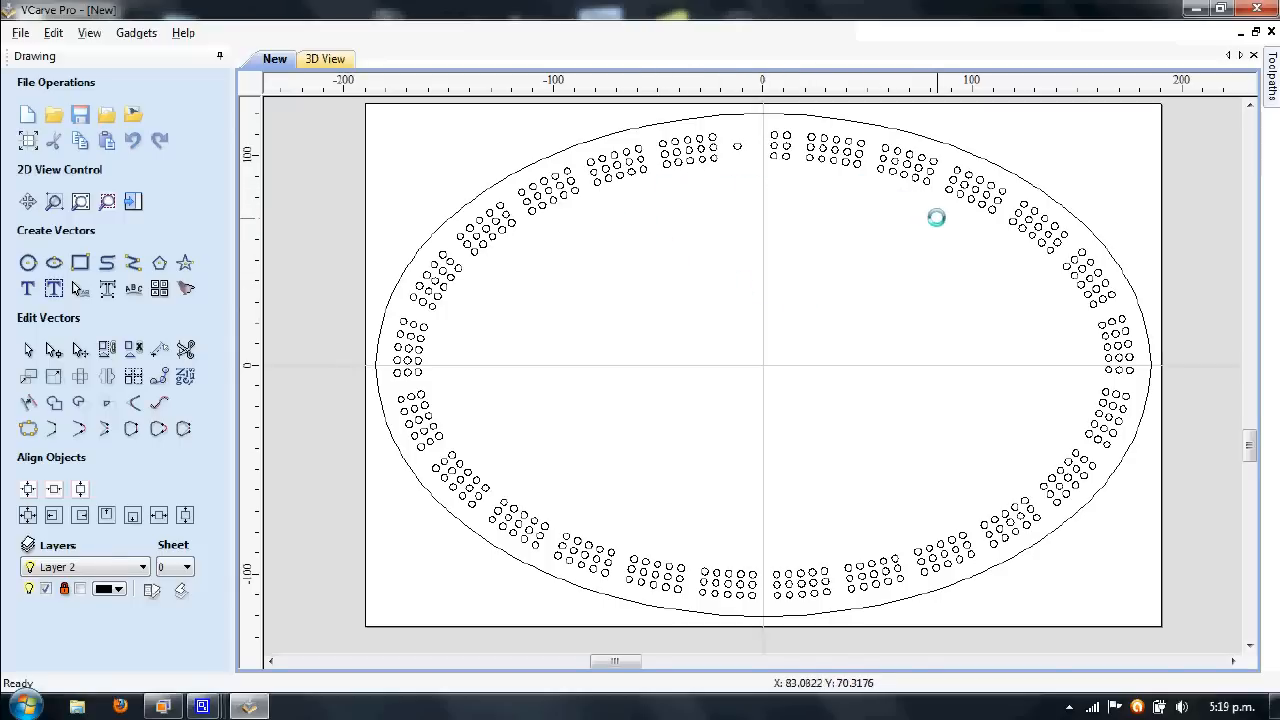
mouse_move(656, 212)
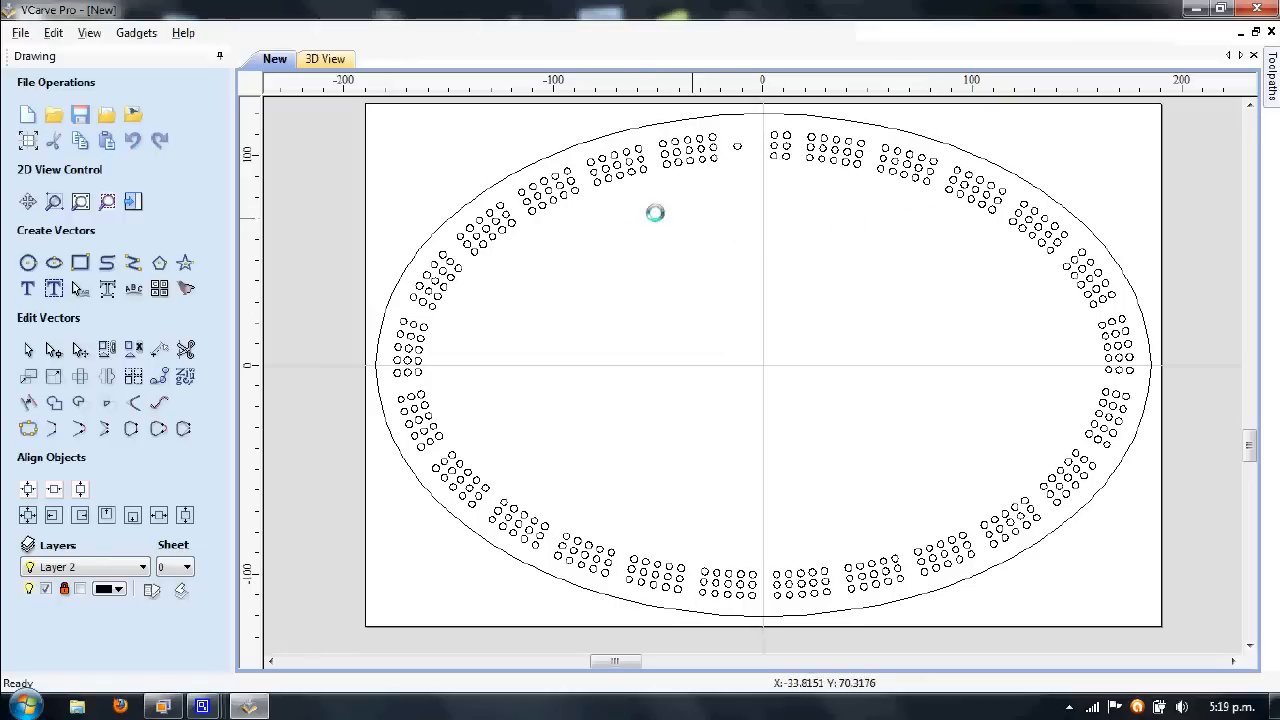
mouse_move(924, 200)
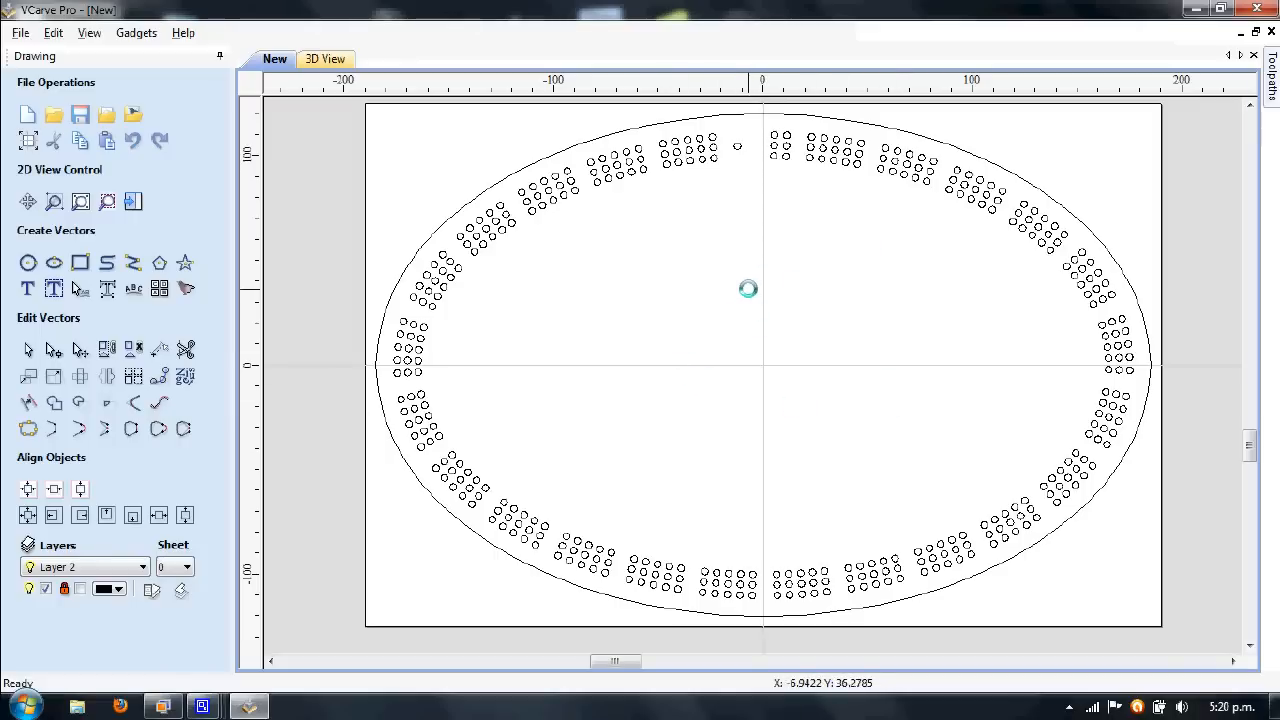
mouse_move(748, 288)
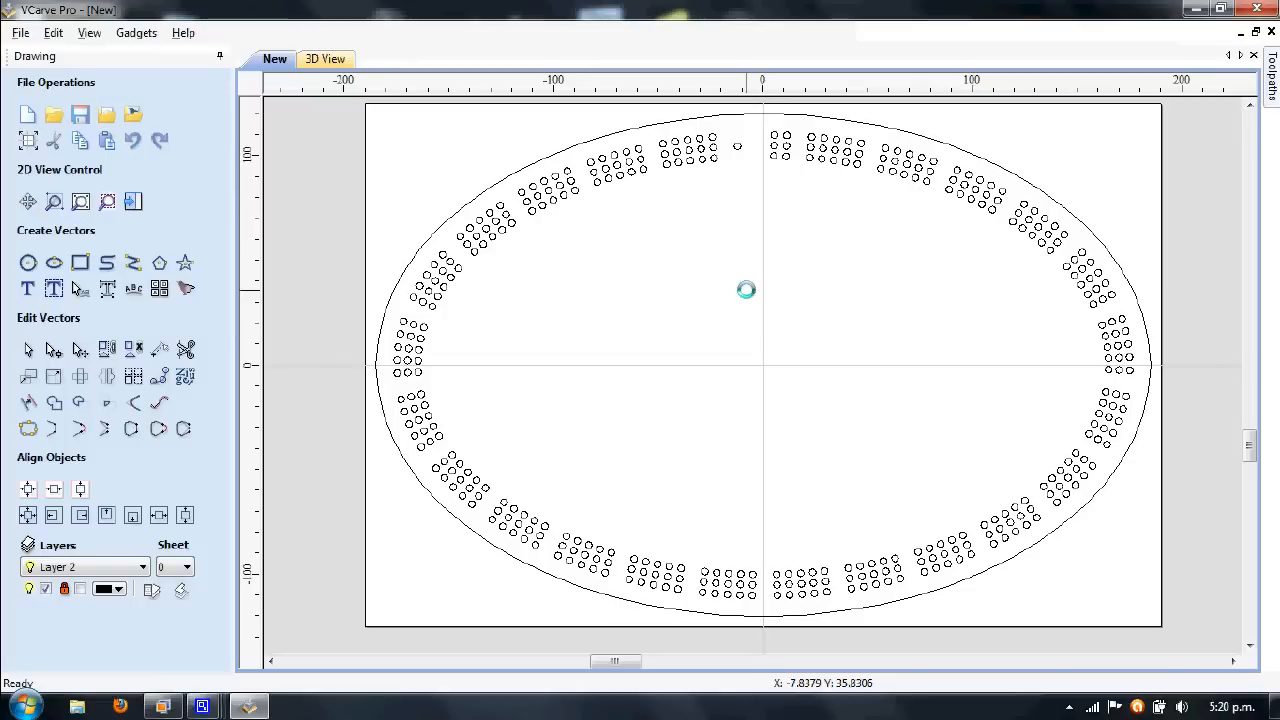
mouse_move(670, 332)
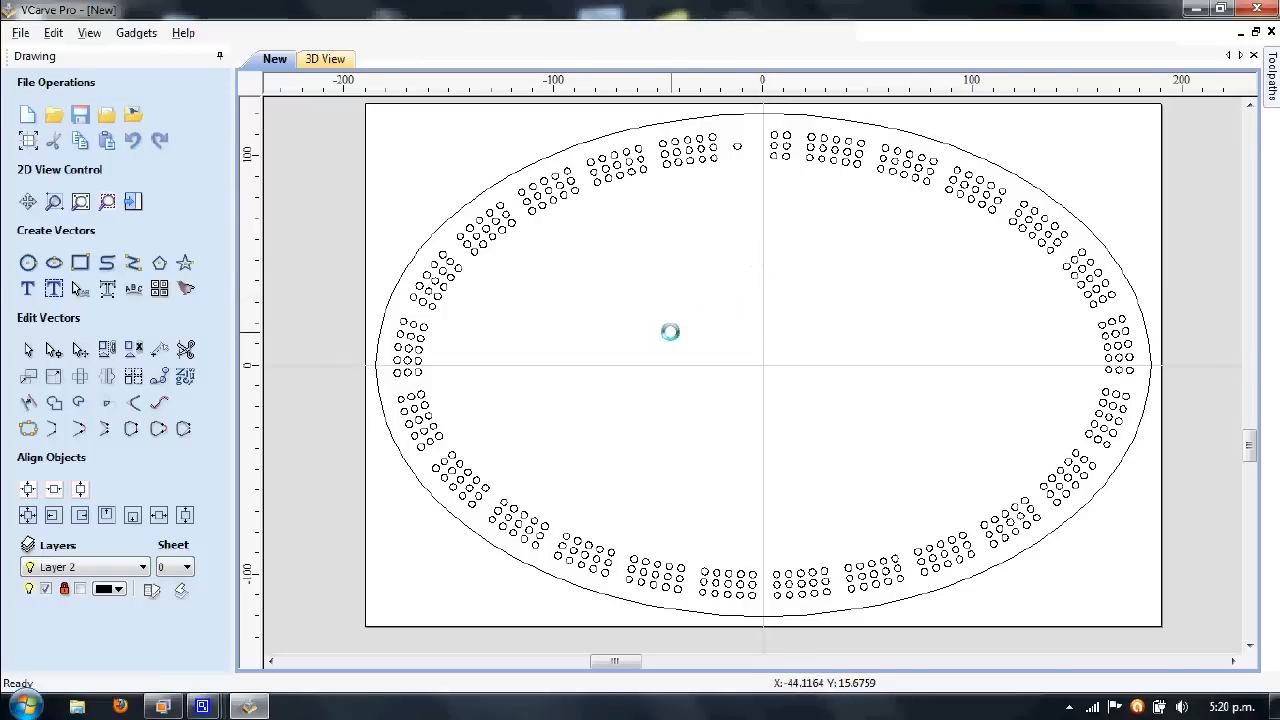